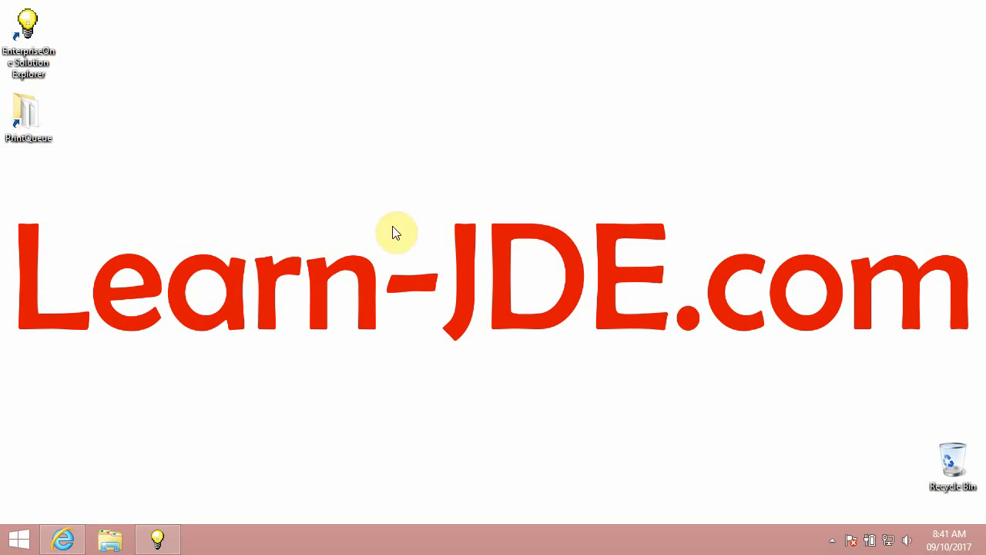
{"action": "mouse_move", "coordinate": [577, 22]}
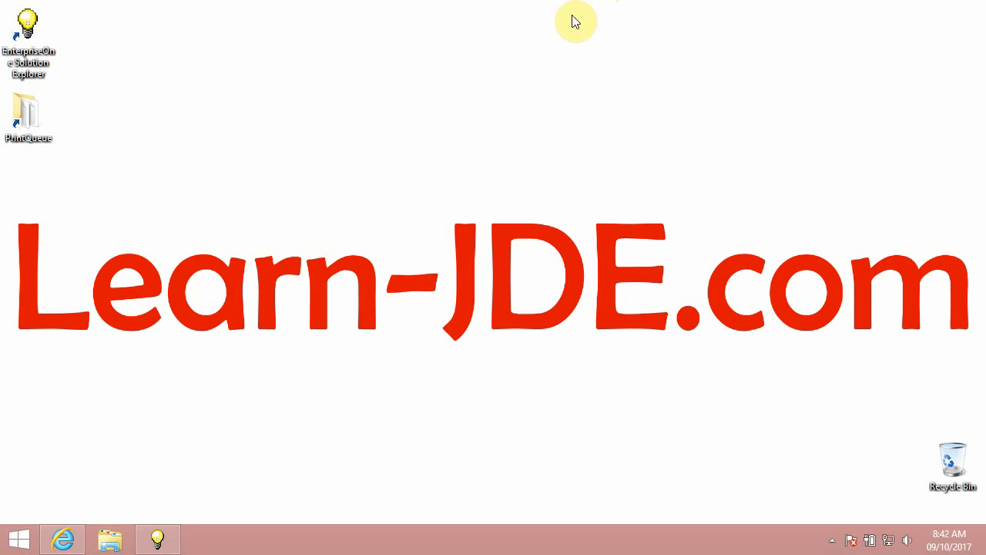
{"action": "mouse_move", "coordinate": [43, 437]}
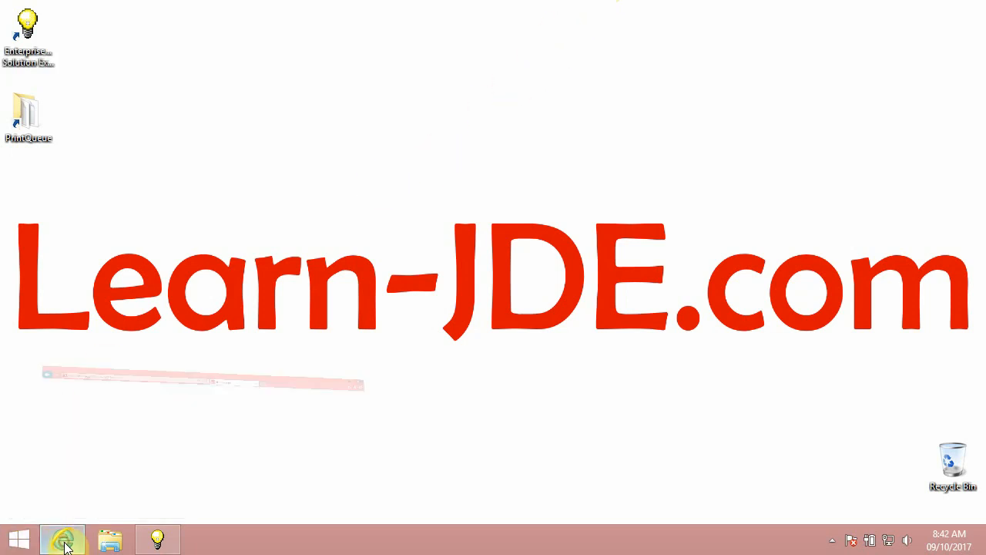
Launch Internet Explorer from the taskbar to show the E1Menu homepage
{"action": "left_click", "coordinate": [62, 539]}
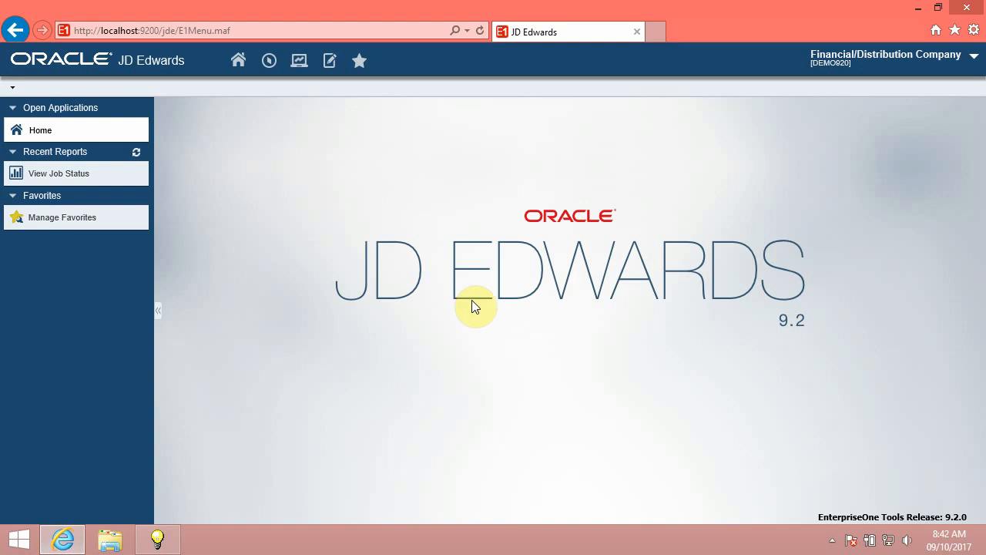
{"action": "mouse_move", "coordinate": [245, 116]}
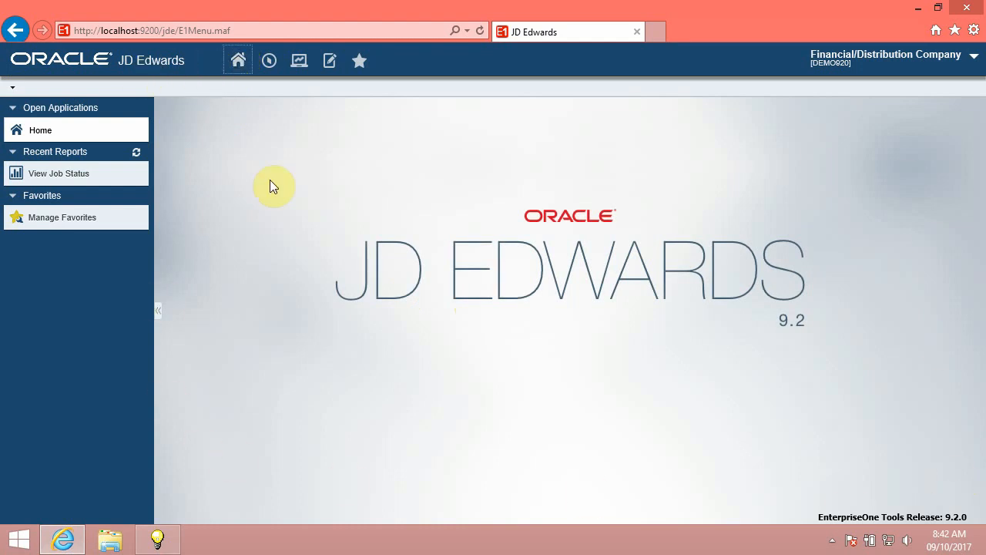
{"action": "mouse_move", "coordinate": [445, 291]}
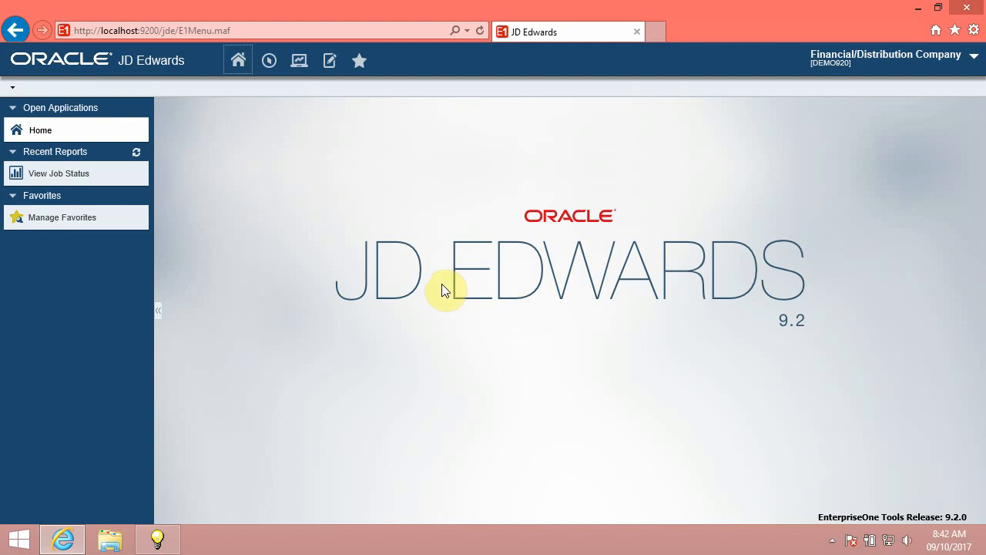
{"action": "mouse_move", "coordinate": [780, 319]}
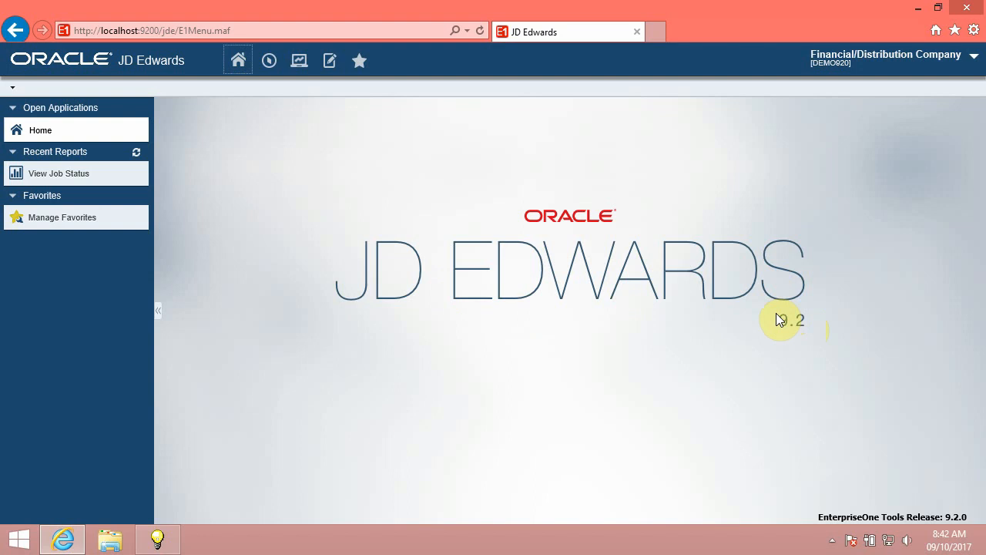
{"action": "mouse_move", "coordinate": [659, 318]}
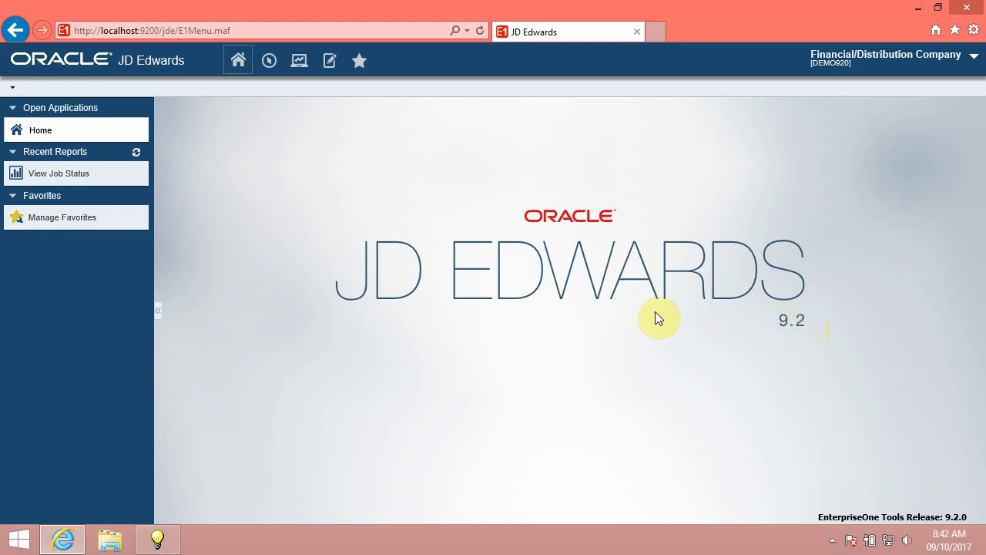
{"action": "mouse_move", "coordinate": [523, 331]}
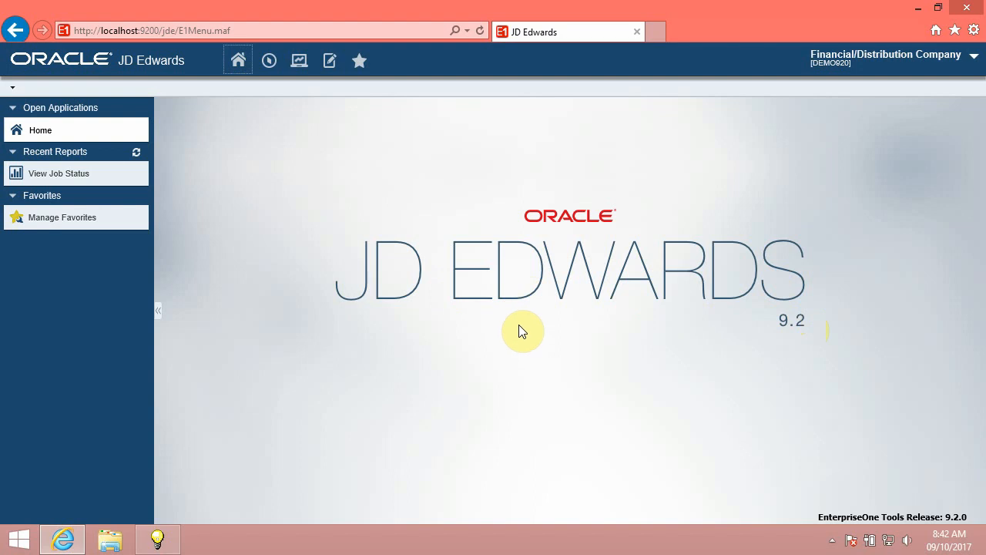
{"action": "mouse_move", "coordinate": [526, 324]}
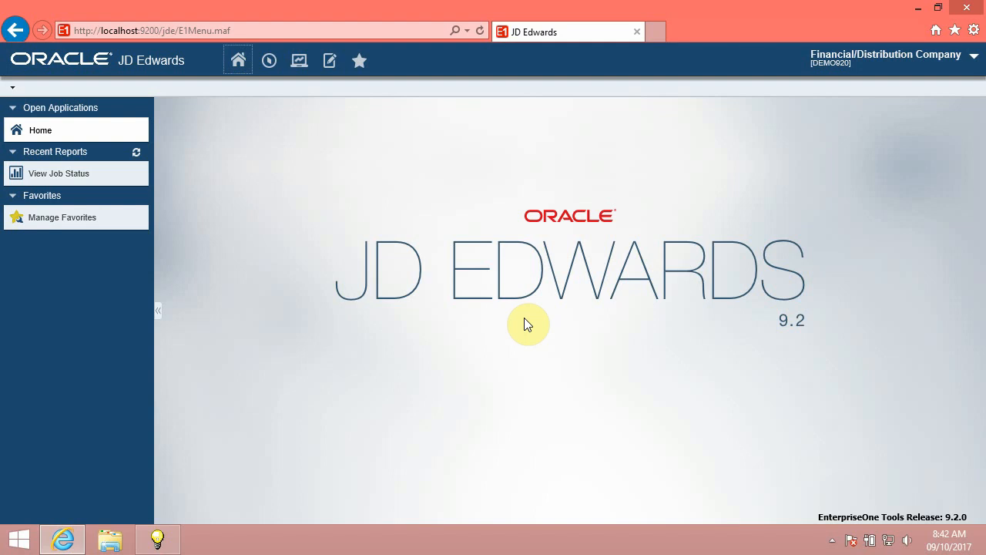
{"action": "mouse_move", "coordinate": [330, 74]}
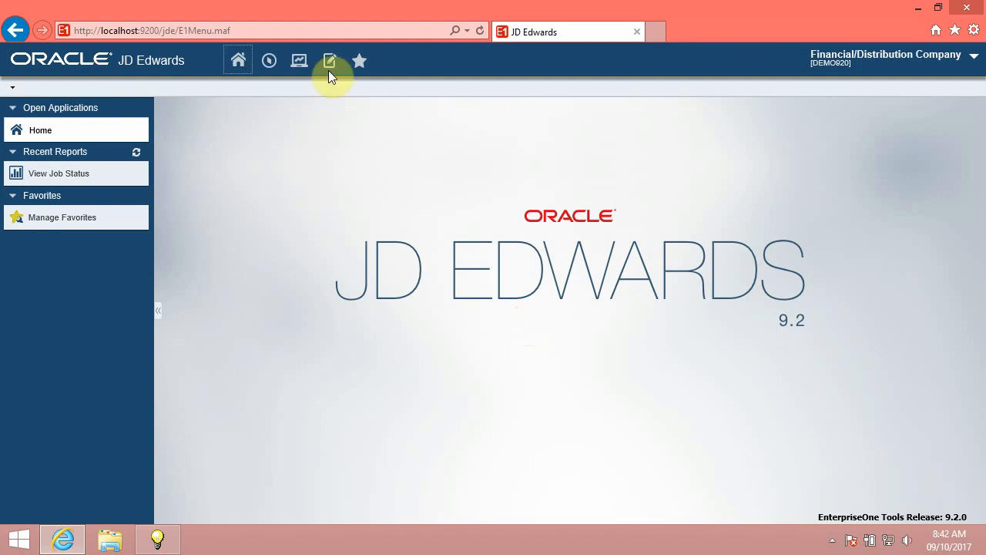
{"action": "mouse_move", "coordinate": [268, 60]}
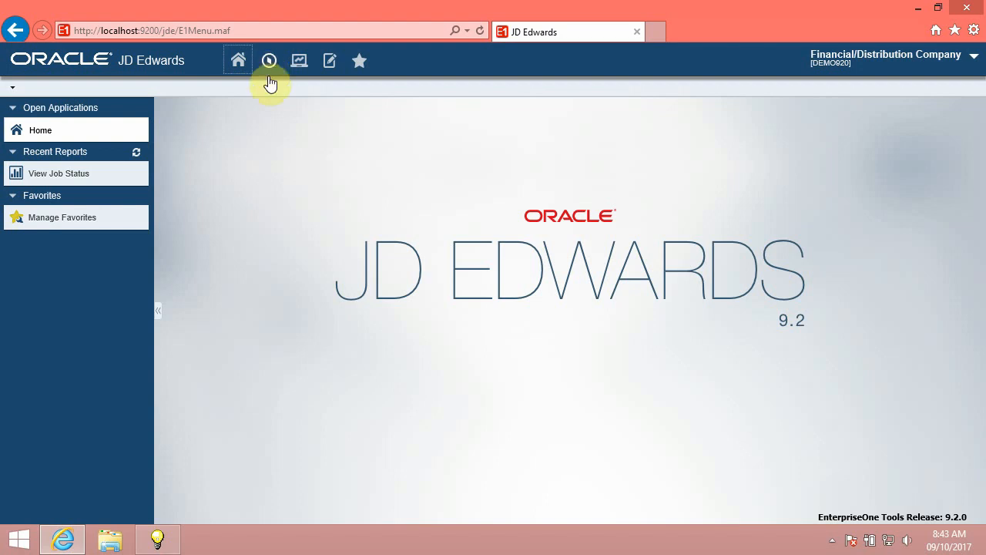
Expand the Navigator's EnterpriseOne Menus to reveal Foundation Systems, Financials and other areas
{"action": "left_click", "coordinate": [268, 60]}
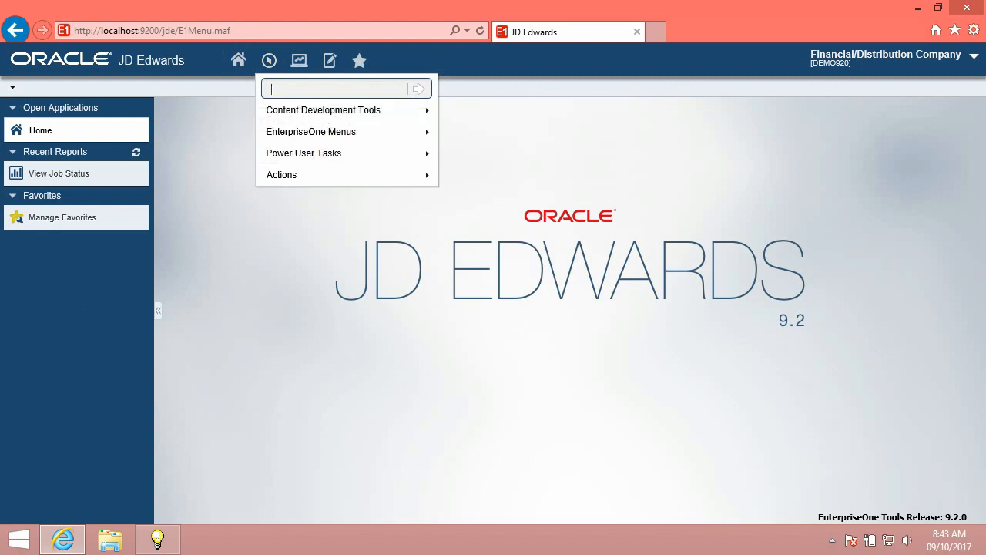
{"action": "mouse_move", "coordinate": [262, 123]}
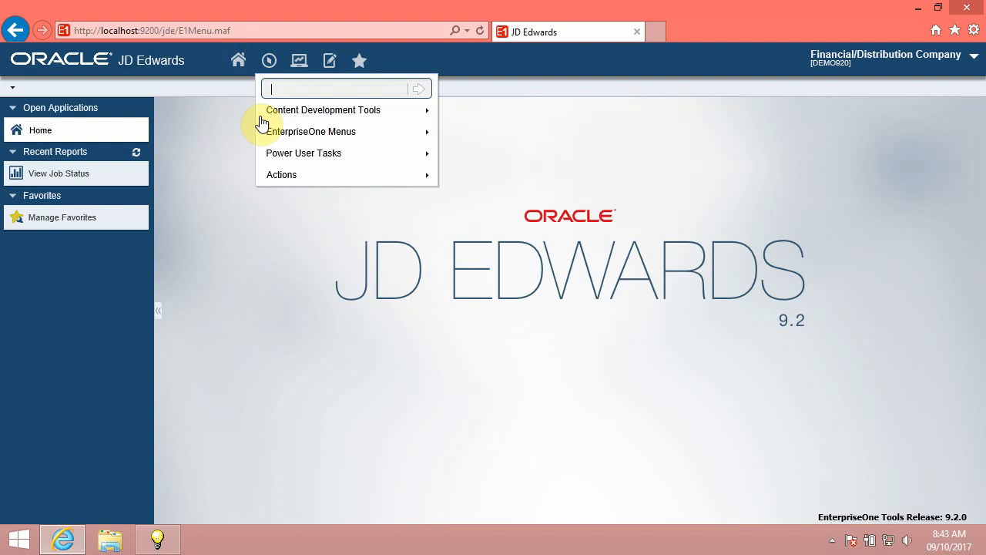
{"action": "mouse_move", "coordinate": [333, 142]}
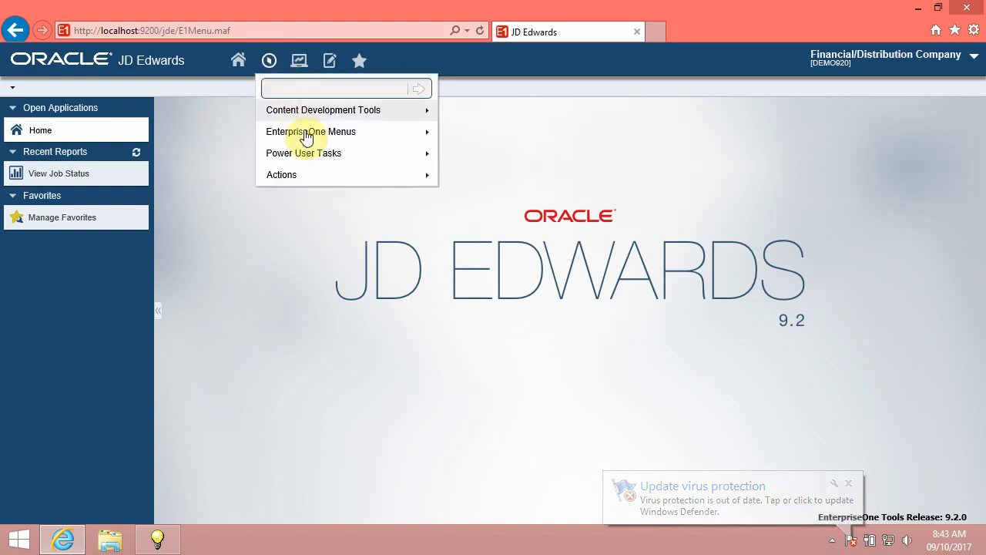
{"action": "left_click", "coordinate": [311, 131]}
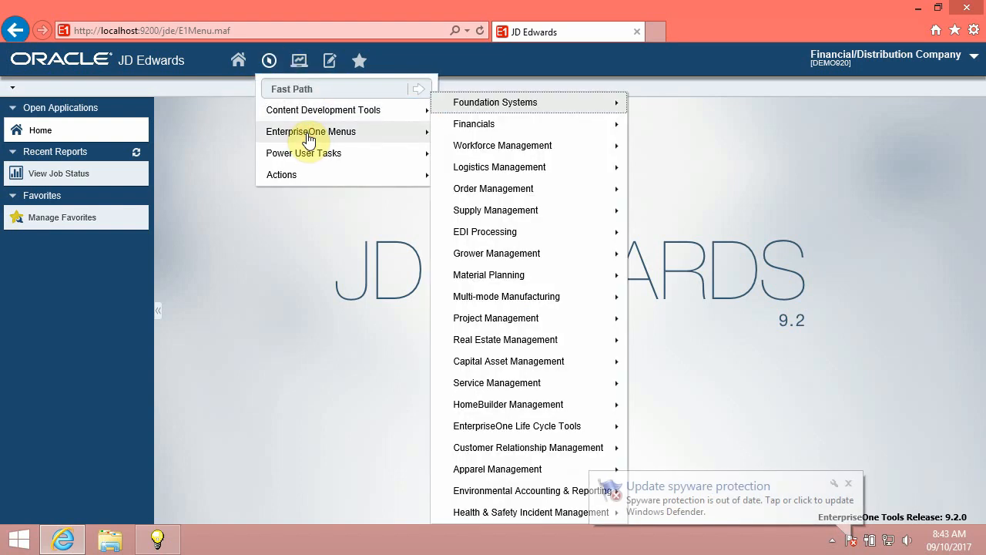
{"action": "mouse_move", "coordinate": [515, 101]}
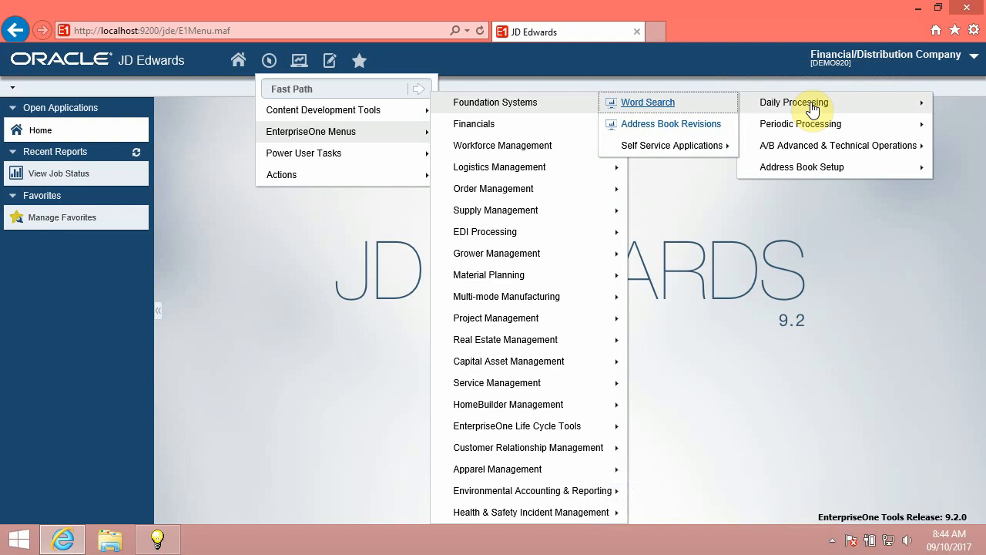
{"action": "mouse_move", "coordinate": [691, 123]}
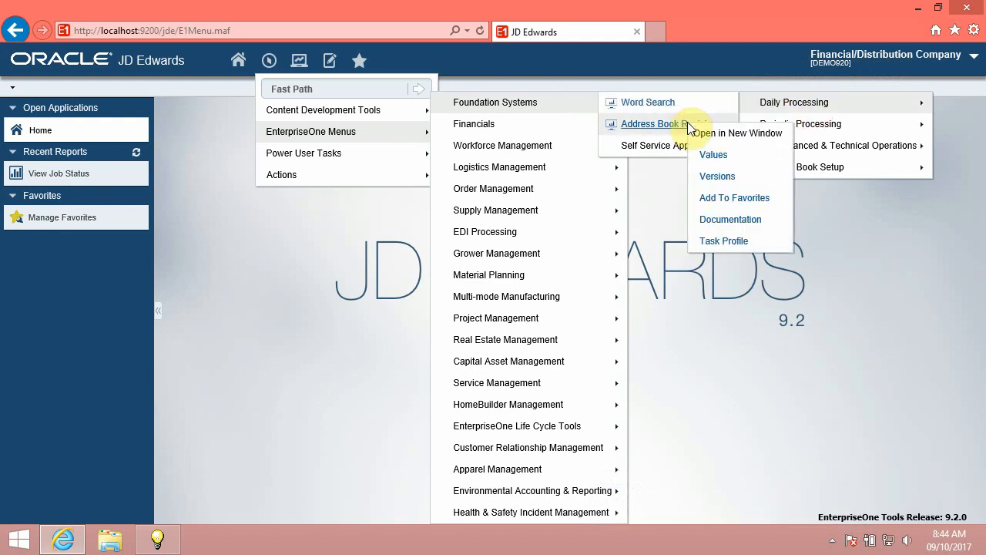
{"action": "mouse_move", "coordinate": [711, 154]}
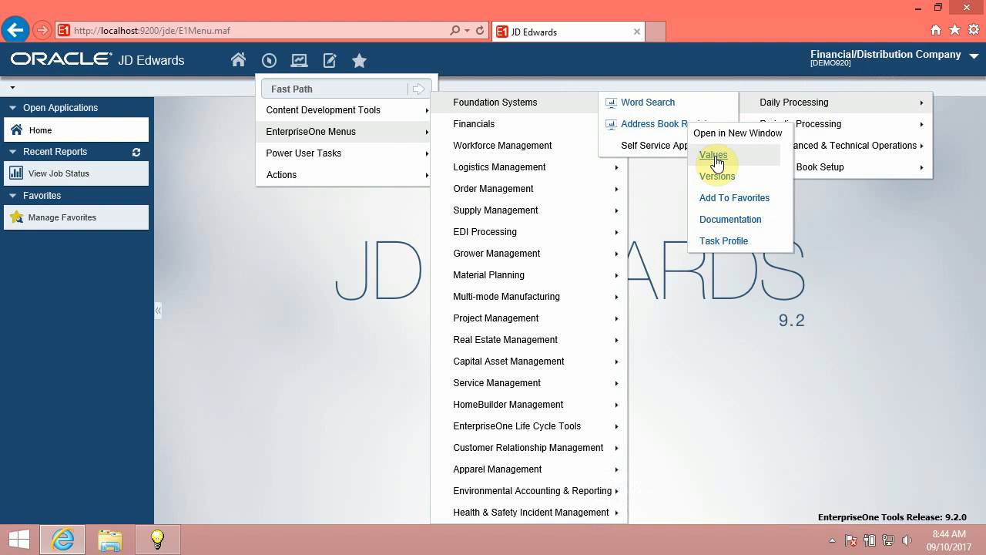
Review Values for Address Book Revisions, then show its Work With Versions list (P01012, ZJDE0001)
{"action": "left_click", "coordinate": [713, 154]}
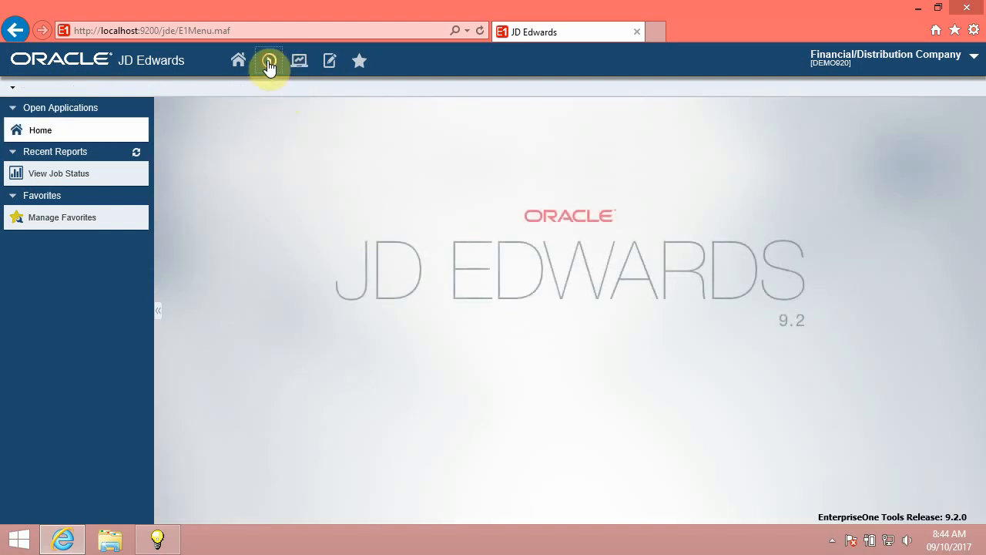
{"action": "left_click", "coordinate": [268, 60]}
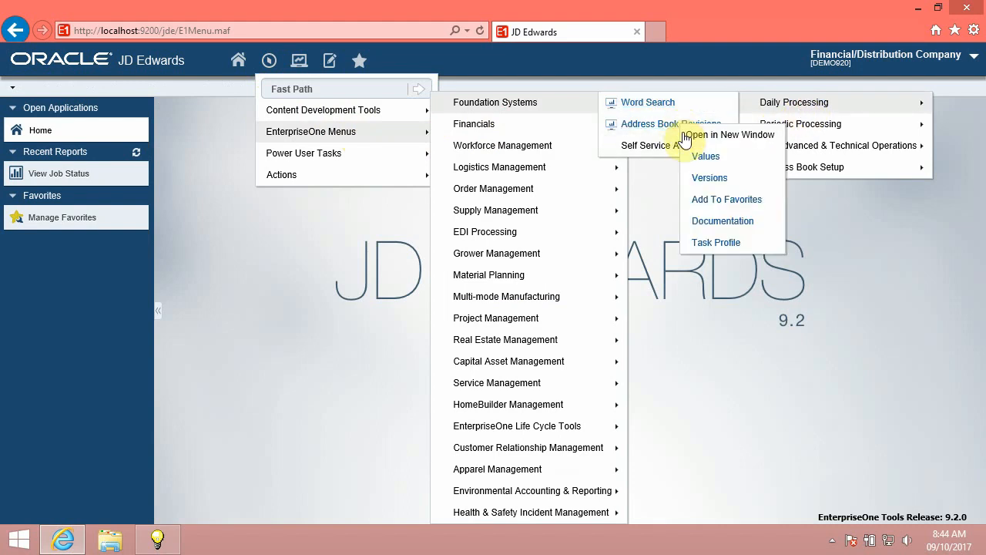
{"action": "left_click", "coordinate": [709, 178]}
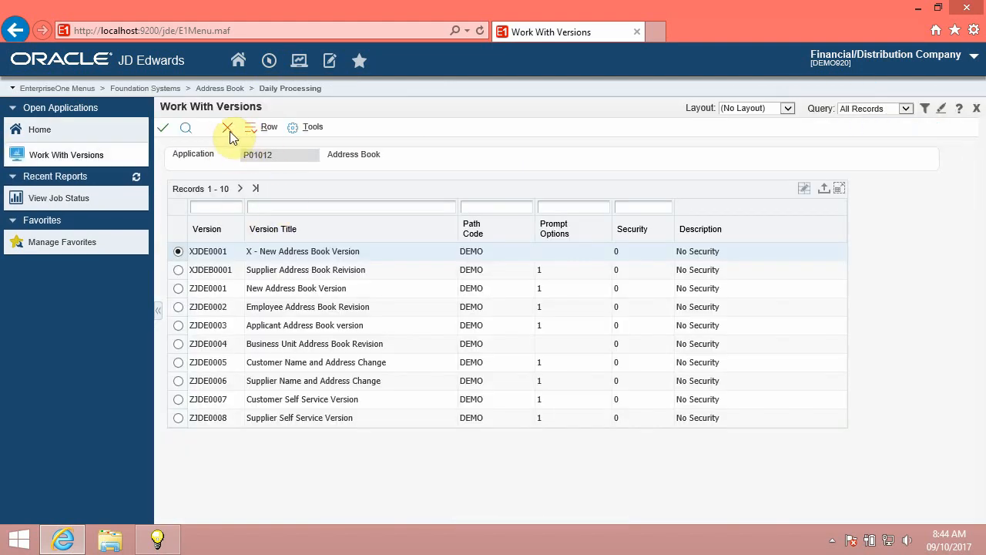
Close Work With Versions and return to the Address Book Revisions options under Daily Processing
{"action": "left_click", "coordinate": [228, 126]}
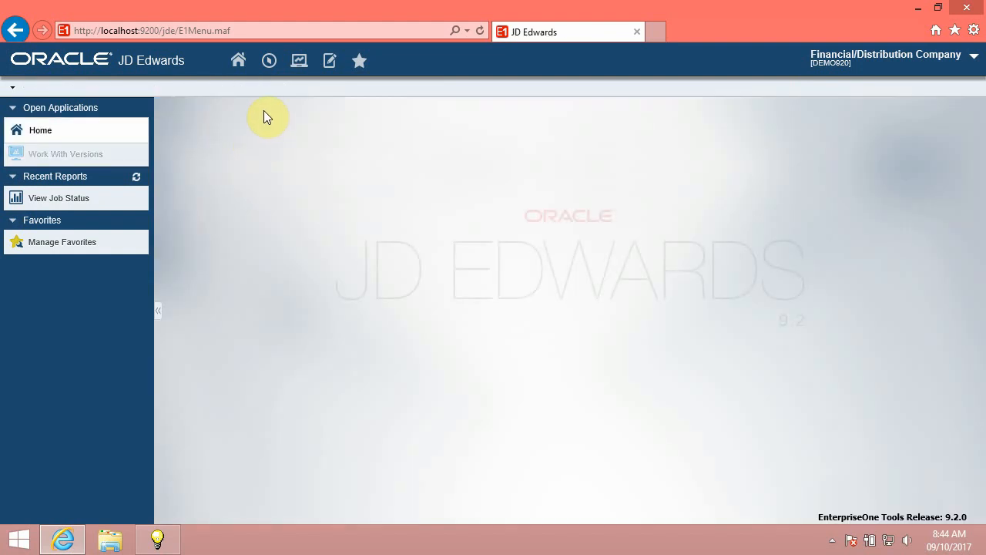
{"action": "left_click", "coordinate": [268, 60]}
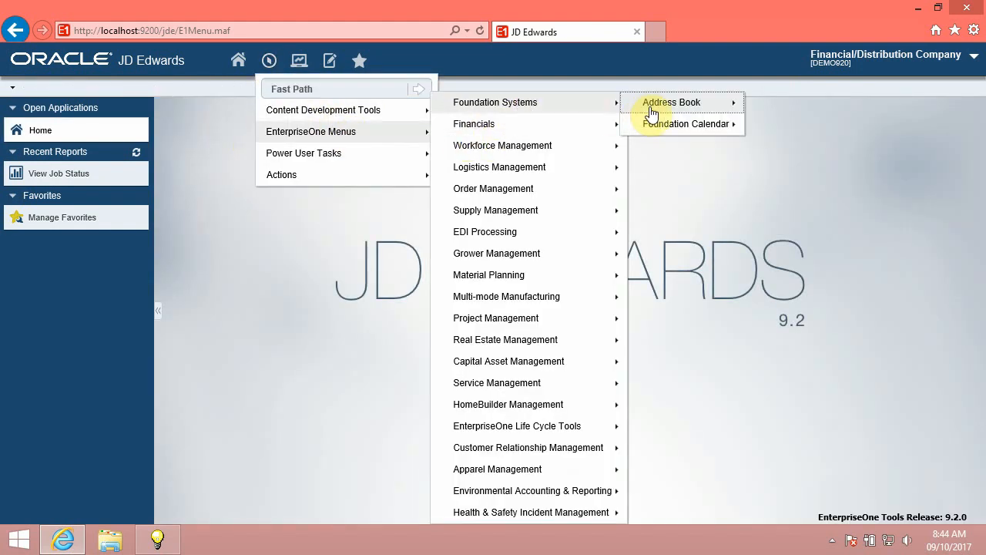
{"action": "left_click", "coordinate": [671, 102]}
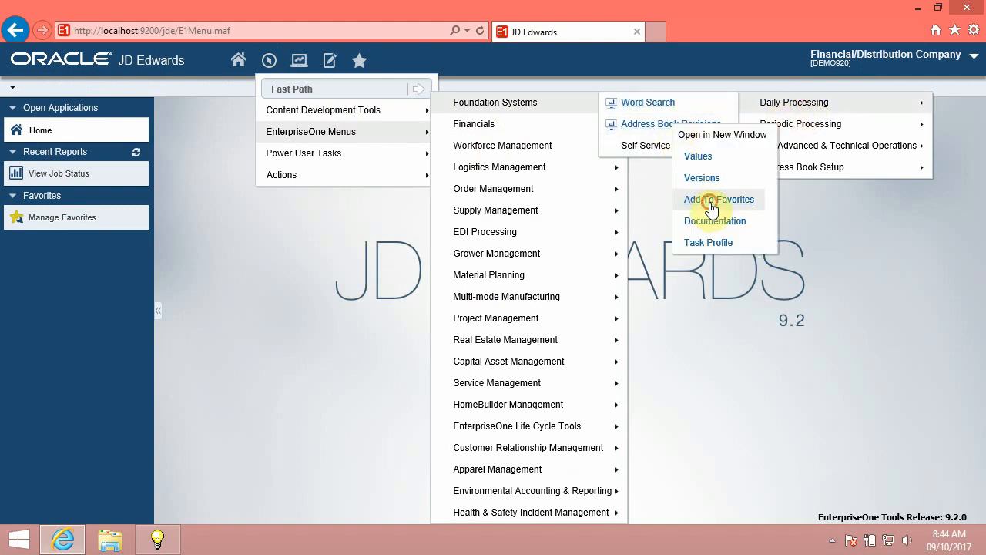
Create a favorite for Address Book Revisions and reopen its options in the Navigator
{"action": "left_click", "coordinate": [717, 198]}
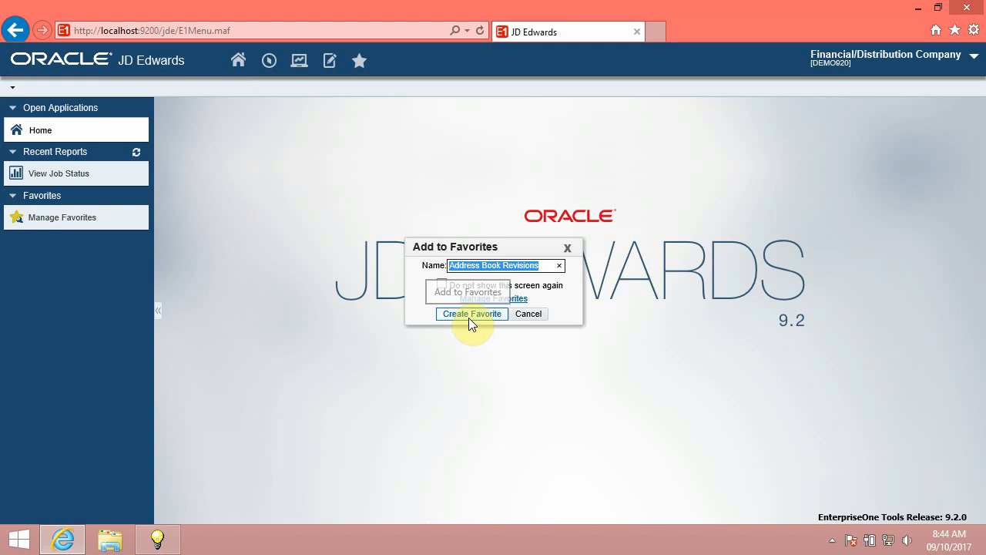
{"action": "left_click", "coordinate": [471, 314]}
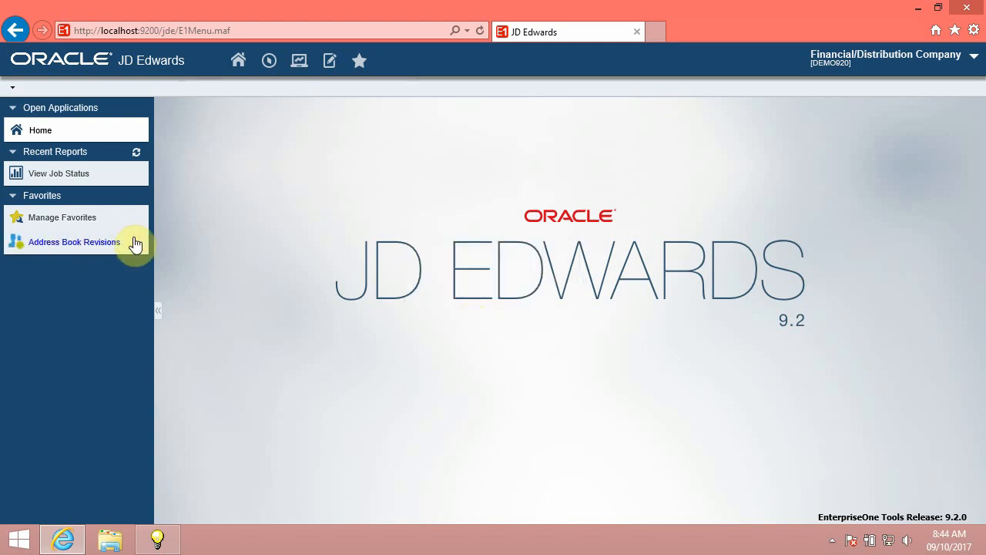
{"action": "left_click", "coordinate": [268, 60]}
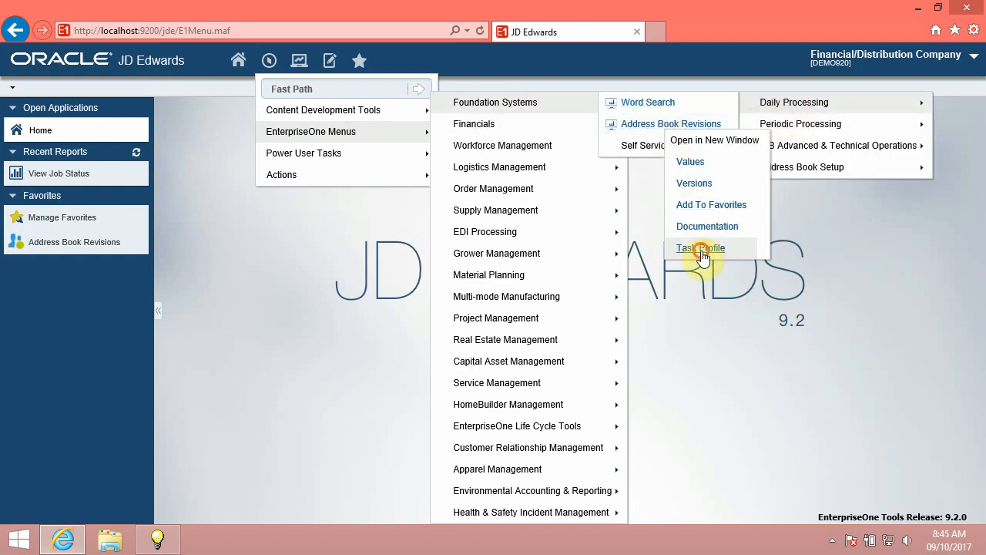
View the Address Book Revisions Task Profile and its Intermediate properties
{"action": "left_click", "coordinate": [699, 246]}
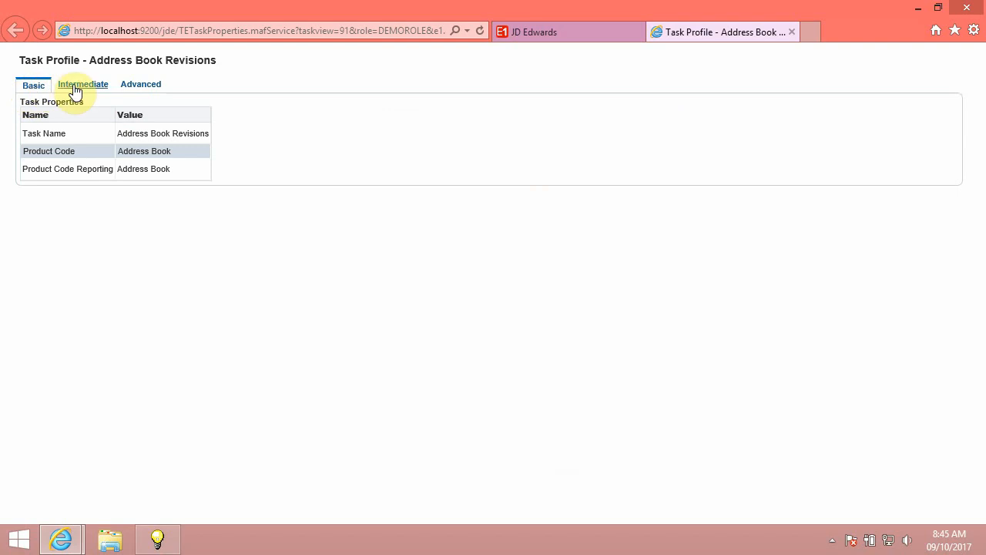
{"action": "left_click", "coordinate": [138, 84]}
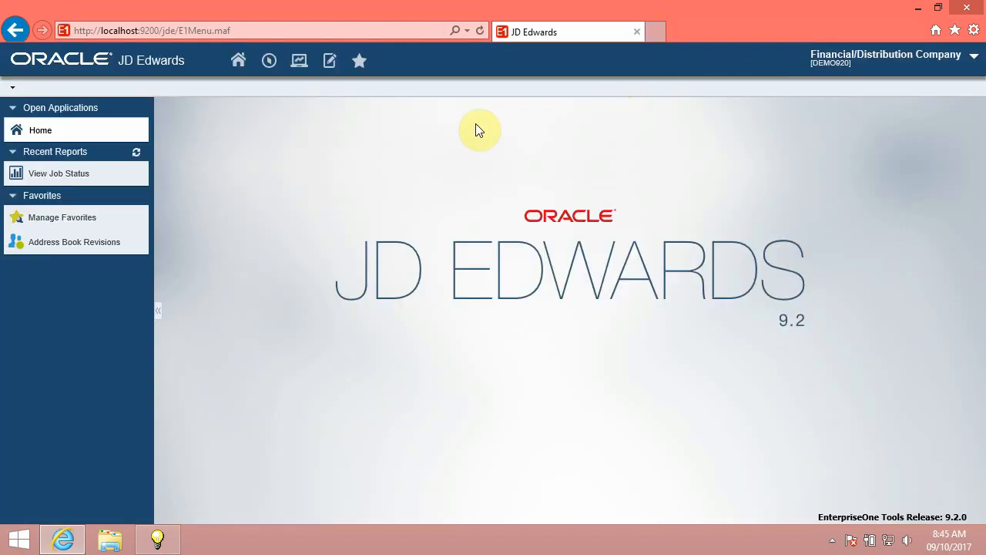
Dismiss the FastPath history and focus the FastPath entry inside the Navigator menu
{"action": "left_click", "coordinate": [268, 60]}
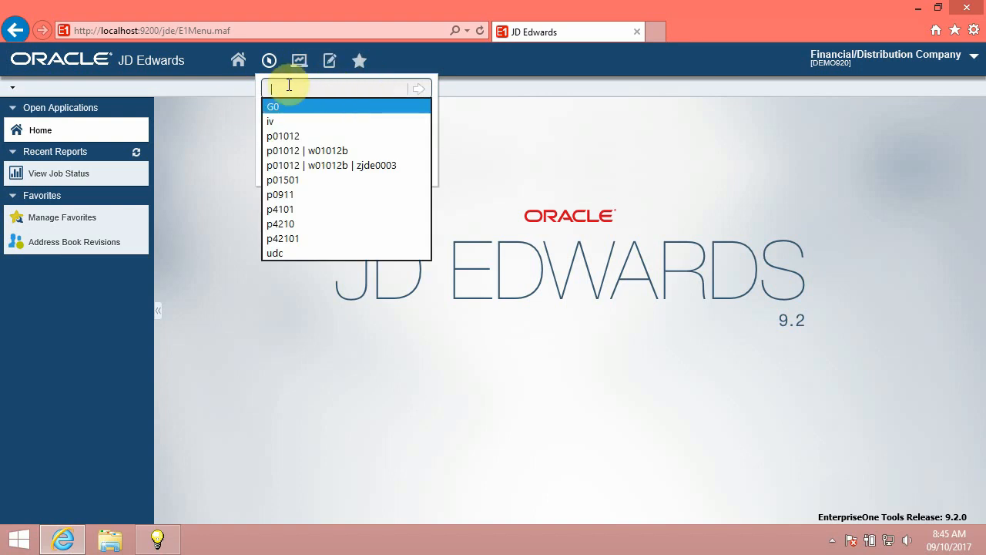
{"action": "left_click", "coordinate": [268, 60]}
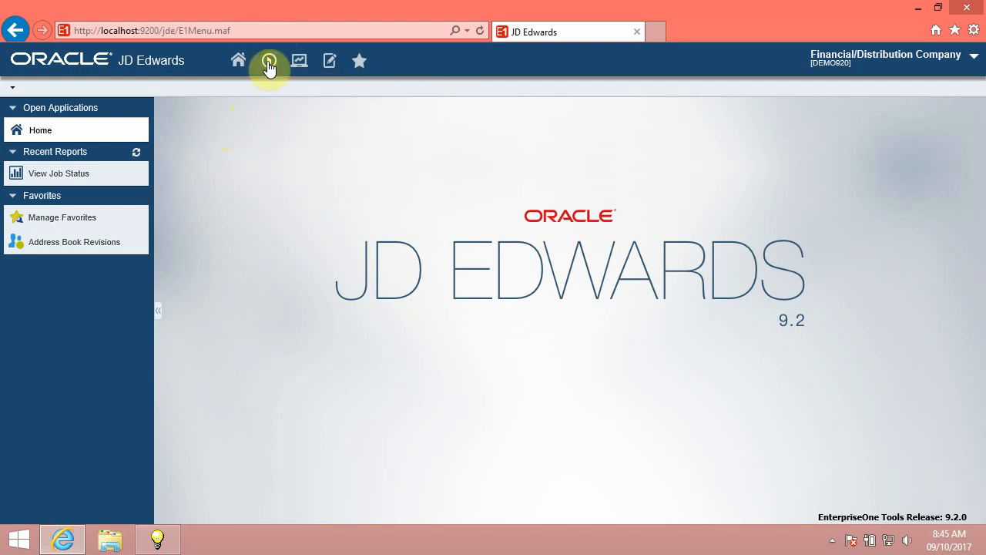
{"action": "left_click", "coordinate": [268, 60]}
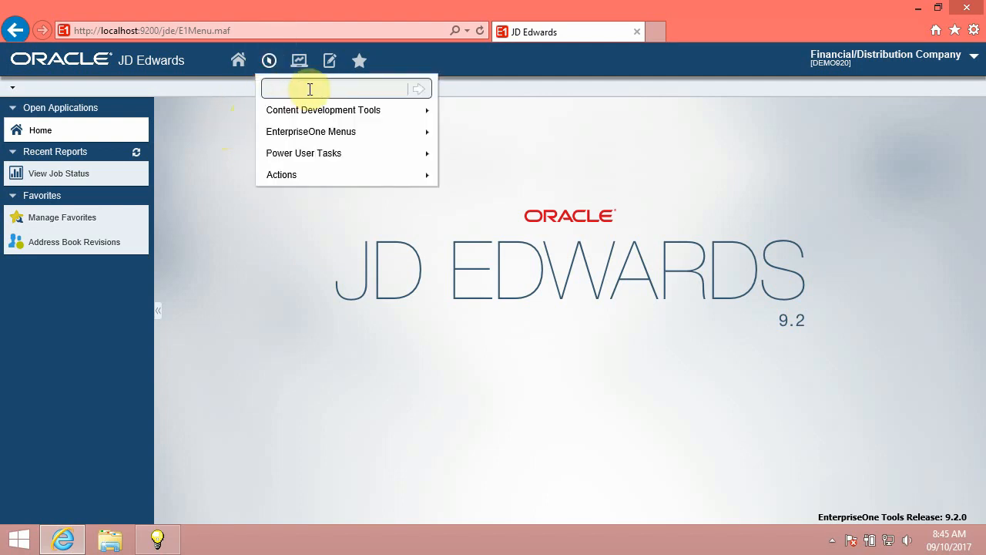
{"action": "left_click", "coordinate": [339, 88]}
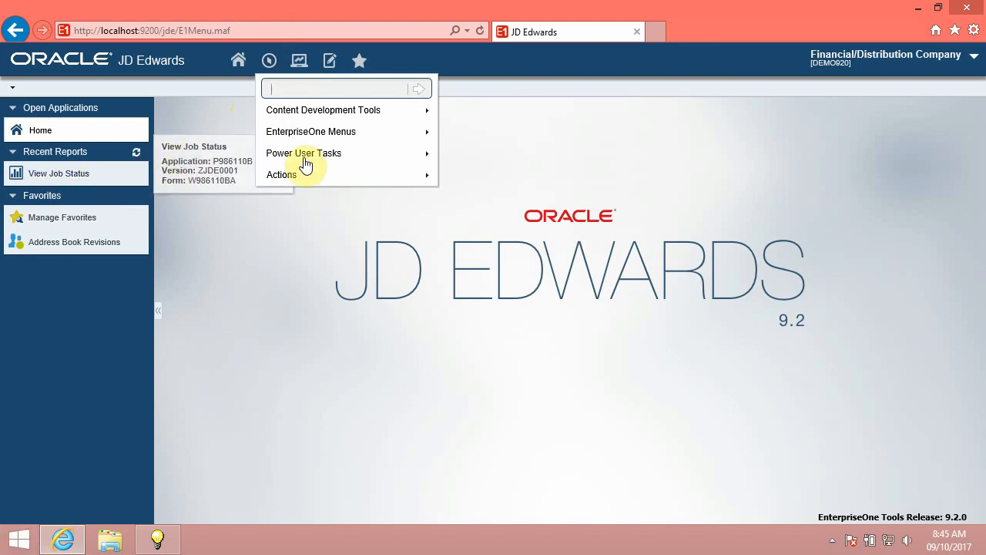
{"action": "mouse_move", "coordinate": [330, 115]}
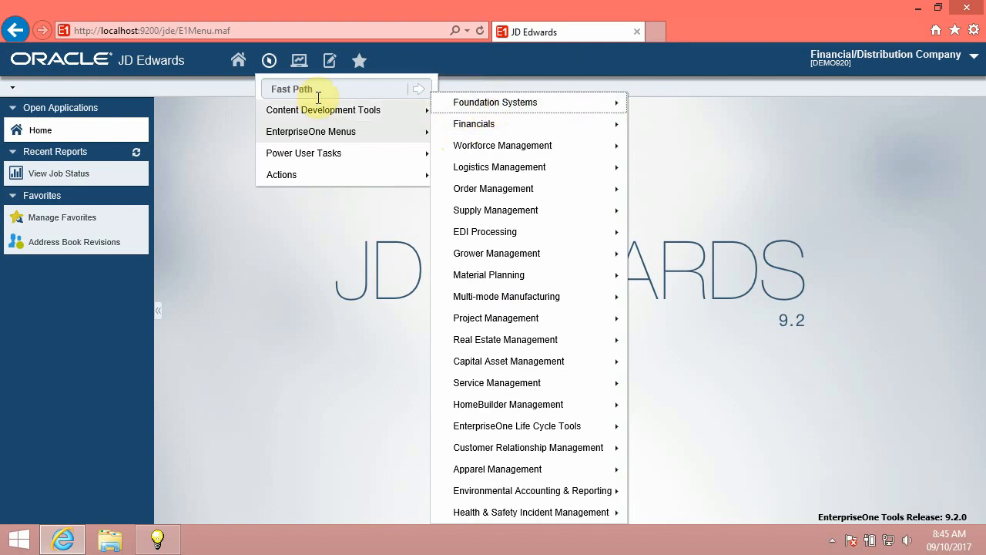
Show the FastPath history of recent codes such as G0 in the Navigator
{"action": "left_click", "coordinate": [339, 88]}
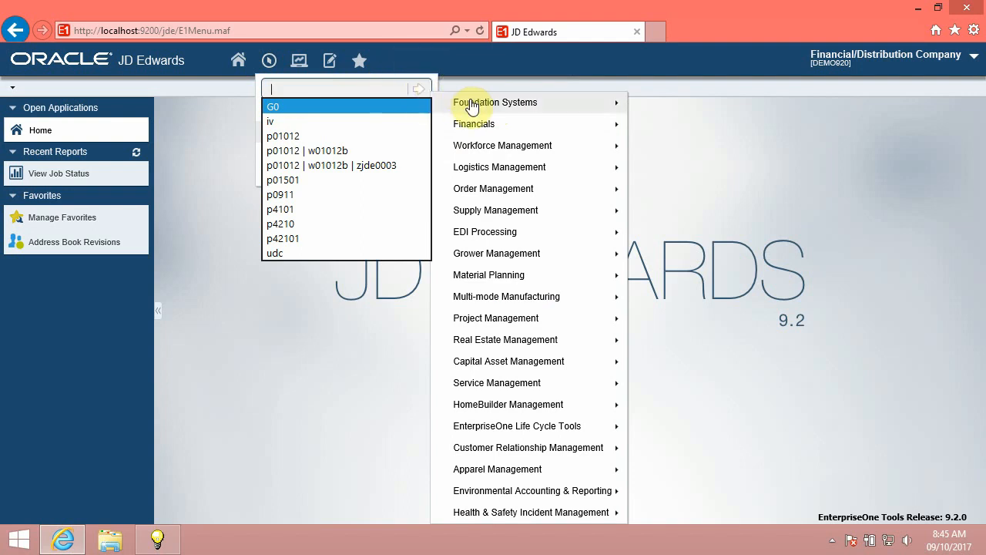
{"action": "mouse_move", "coordinate": [274, 107]}
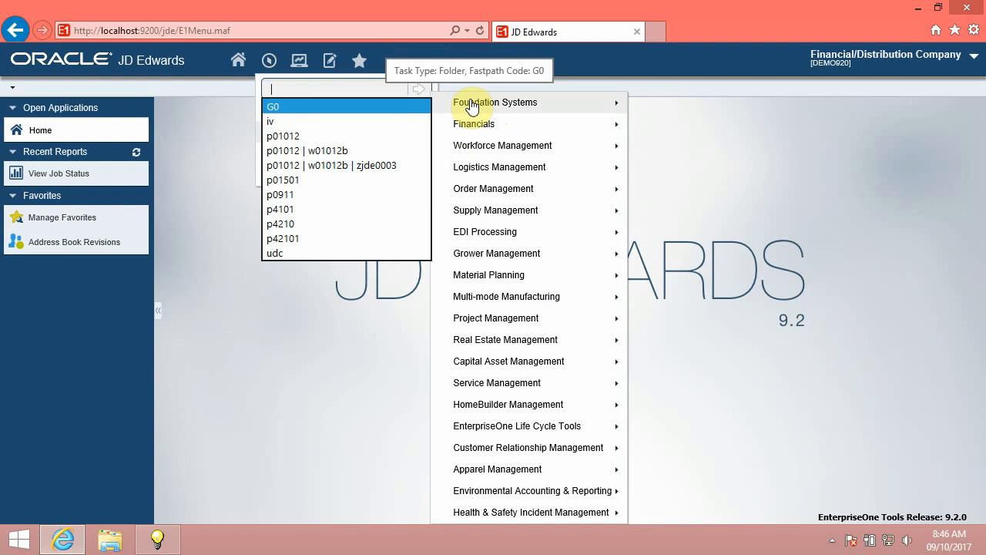
{"action": "mouse_move", "coordinate": [470, 102]}
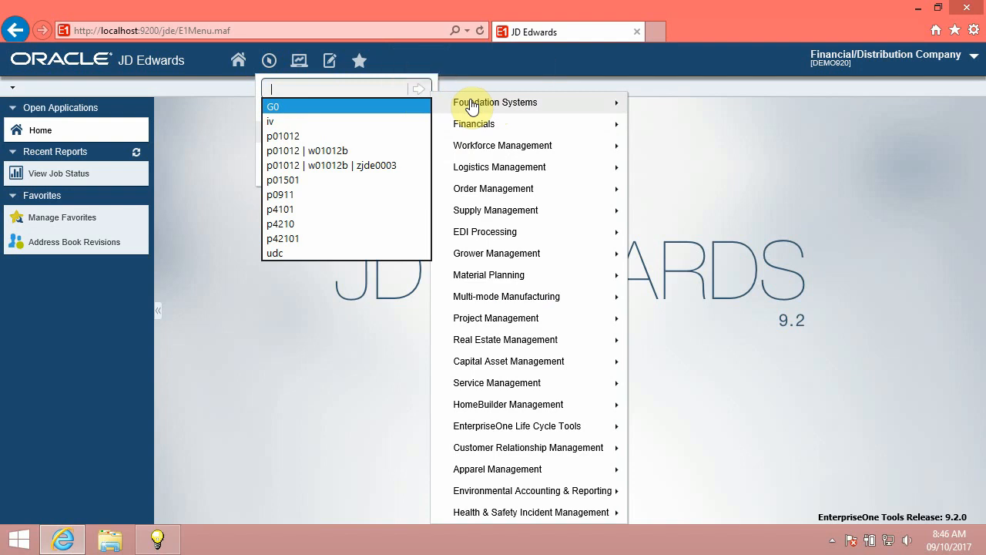
{"action": "mouse_move", "coordinate": [284, 106]}
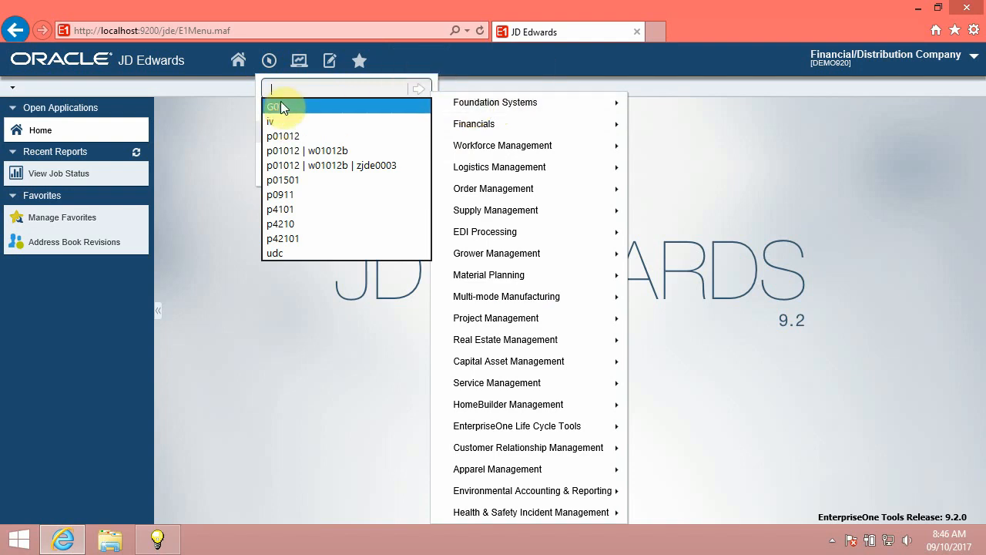
{"action": "mouse_move", "coordinate": [497, 101]}
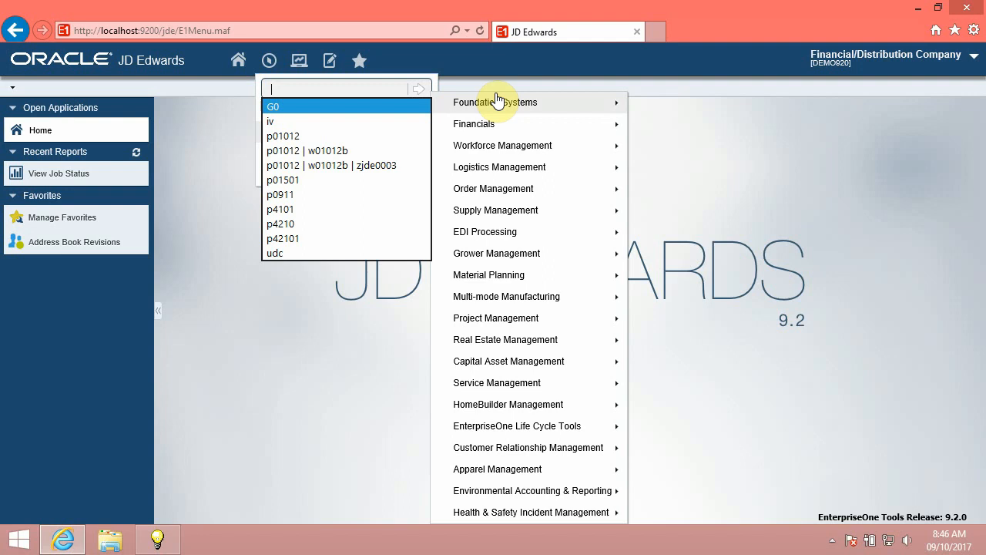
{"action": "mouse_move", "coordinate": [305, 111]}
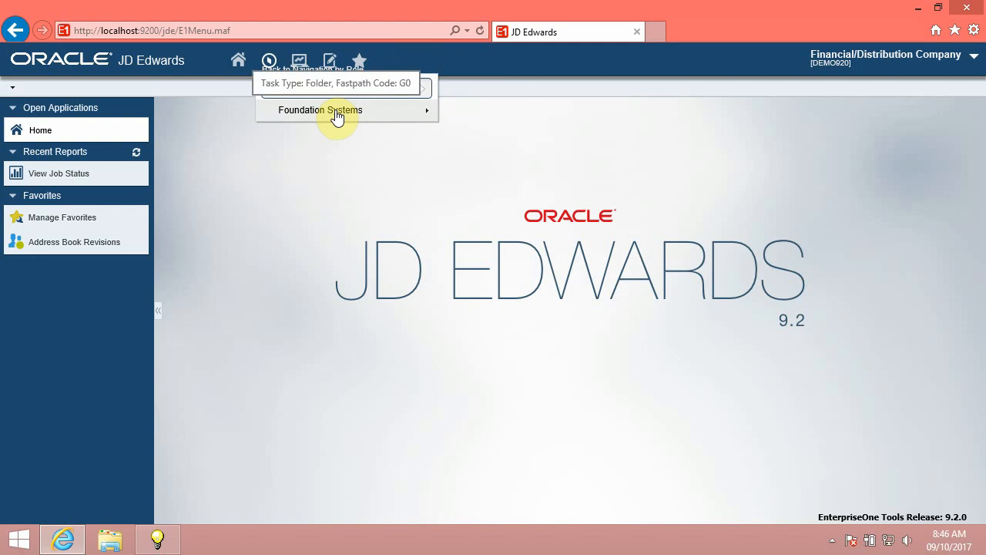
{"action": "mouse_move", "coordinate": [471, 102]}
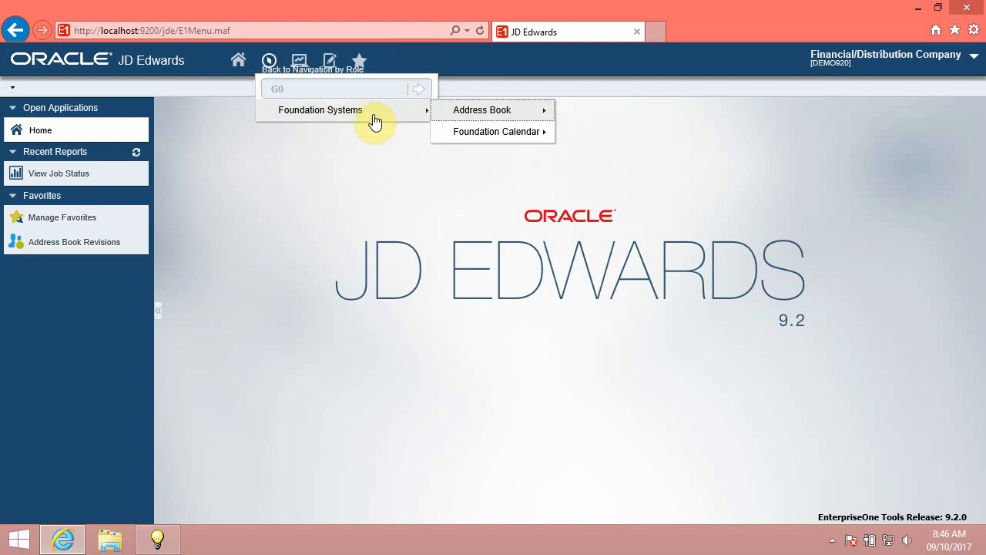
{"action": "mouse_move", "coordinate": [480, 109]}
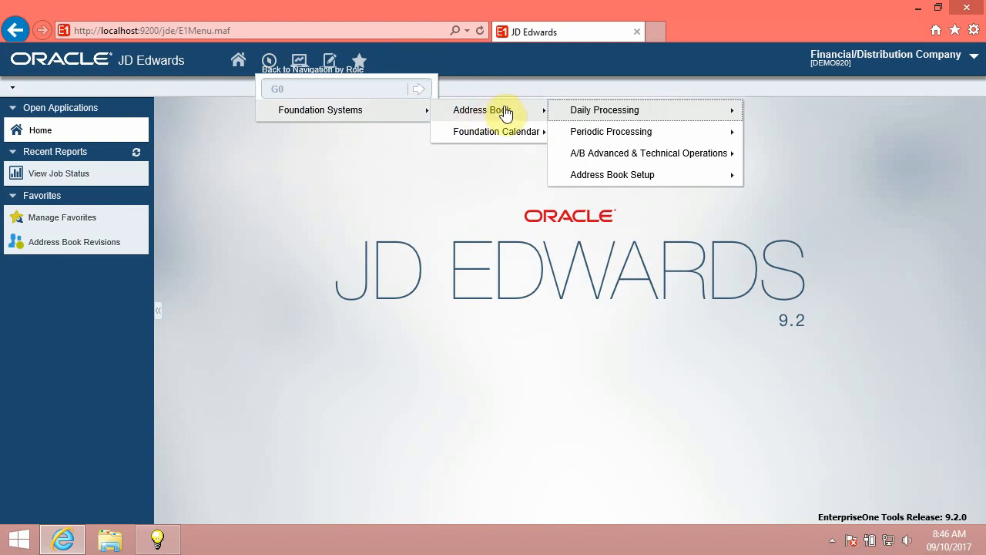
{"action": "mouse_move", "coordinate": [330, 109]}
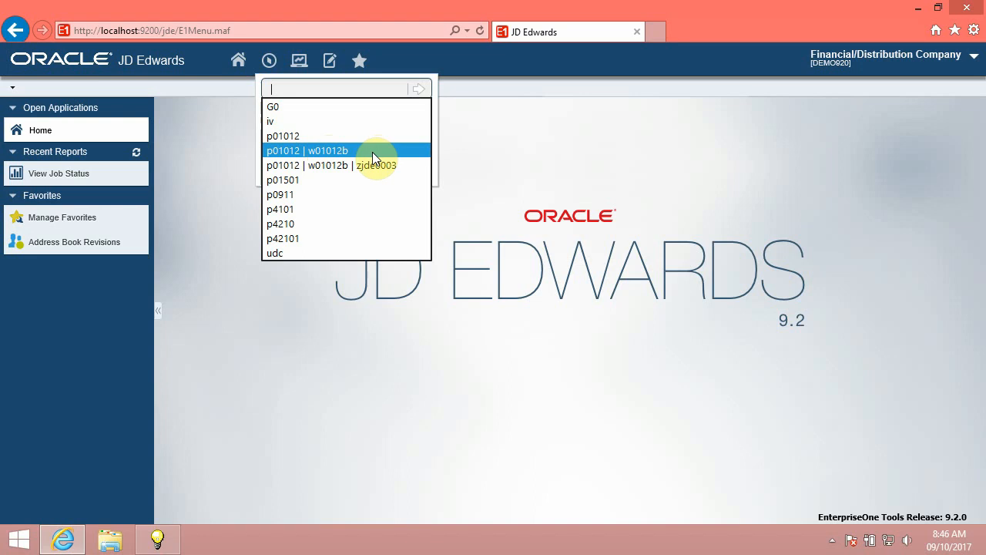
Open Work With Addresses from p01012 | w01012b, then again with the zjde0003 Applicants version
{"action": "left_click", "coordinate": [307, 151]}
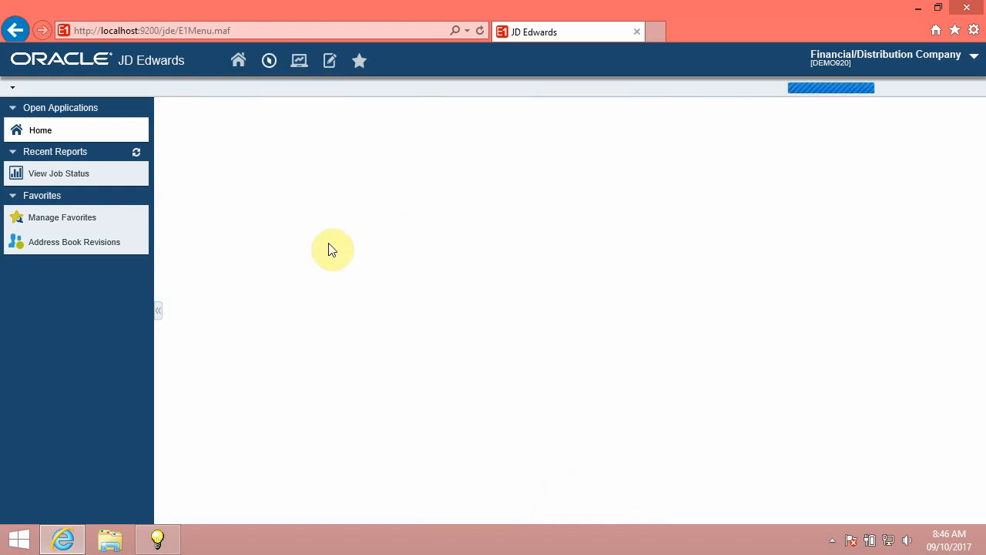
{"action": "left_click", "coordinate": [74, 240]}
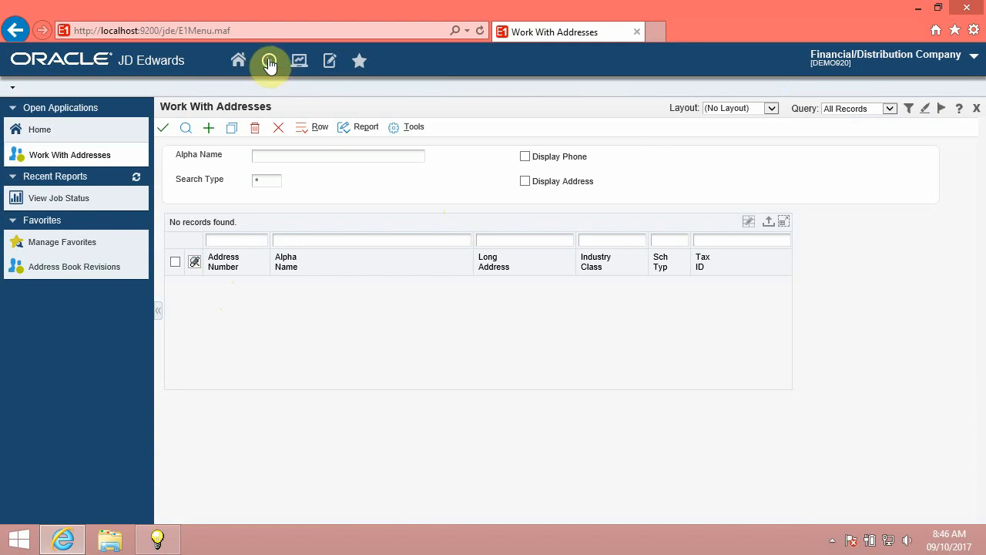
{"action": "left_click", "coordinate": [268, 60]}
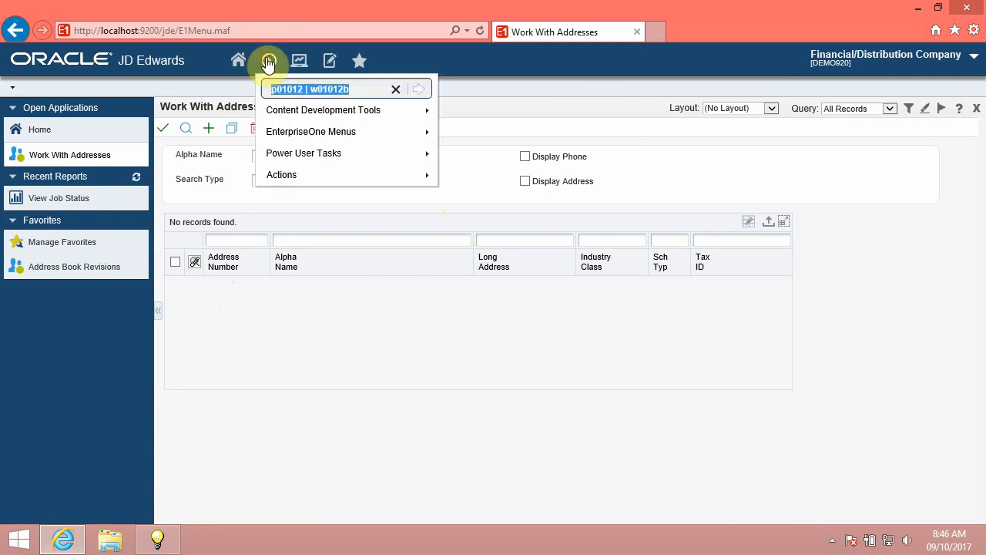
{"action": "left_click", "coordinate": [394, 88]}
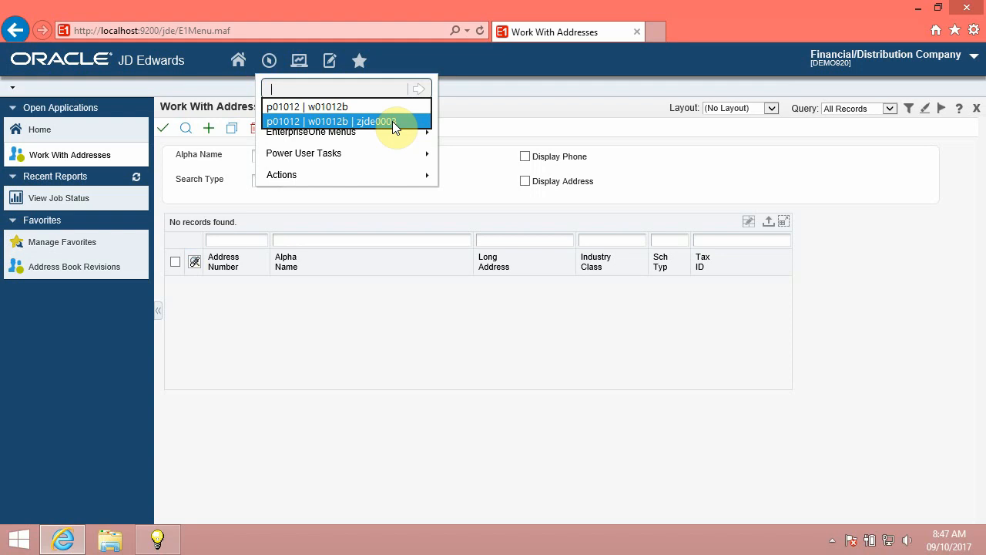
{"action": "mouse_move", "coordinate": [398, 126]}
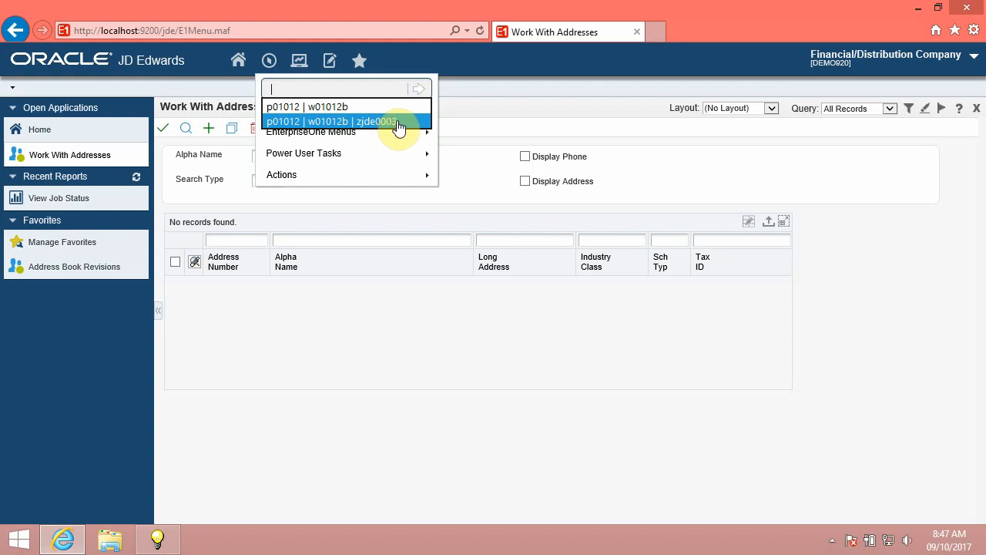
{"action": "left_click", "coordinate": [330, 122]}
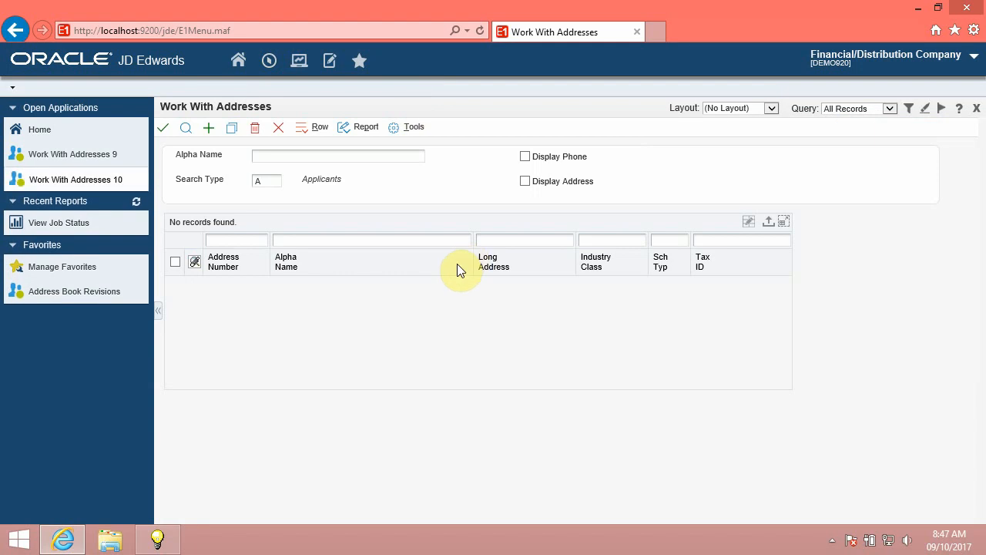
{"action": "mouse_move", "coordinate": [221, 331]}
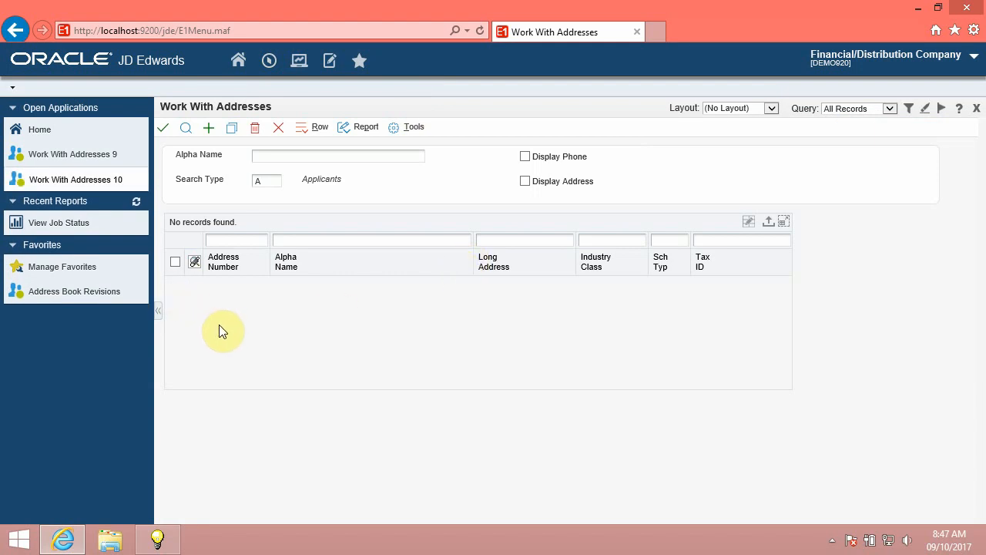
{"action": "mouse_move", "coordinate": [225, 333]}
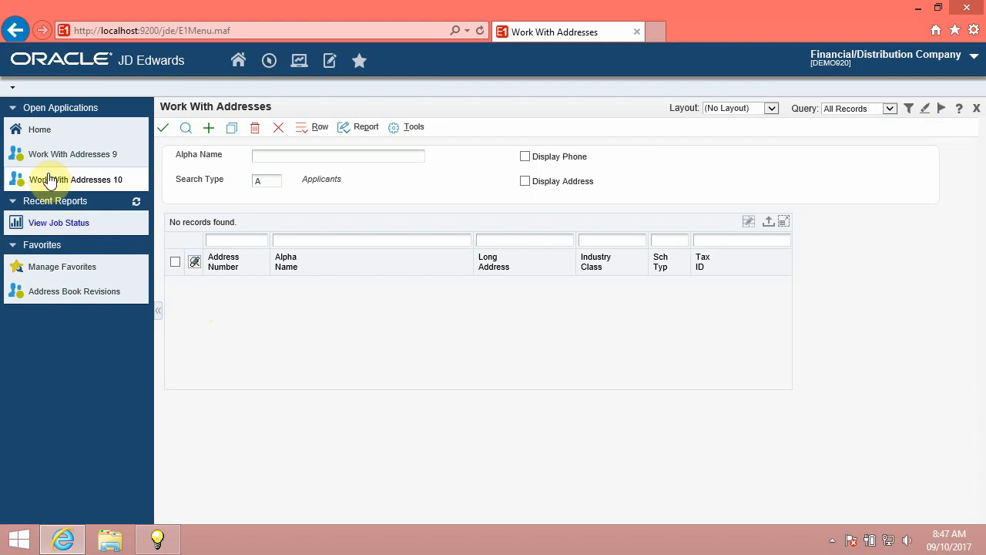
Switch to Work With Addresses 9 under Open Applications and reopen the Navigator menus
{"action": "left_click", "coordinate": [60, 107]}
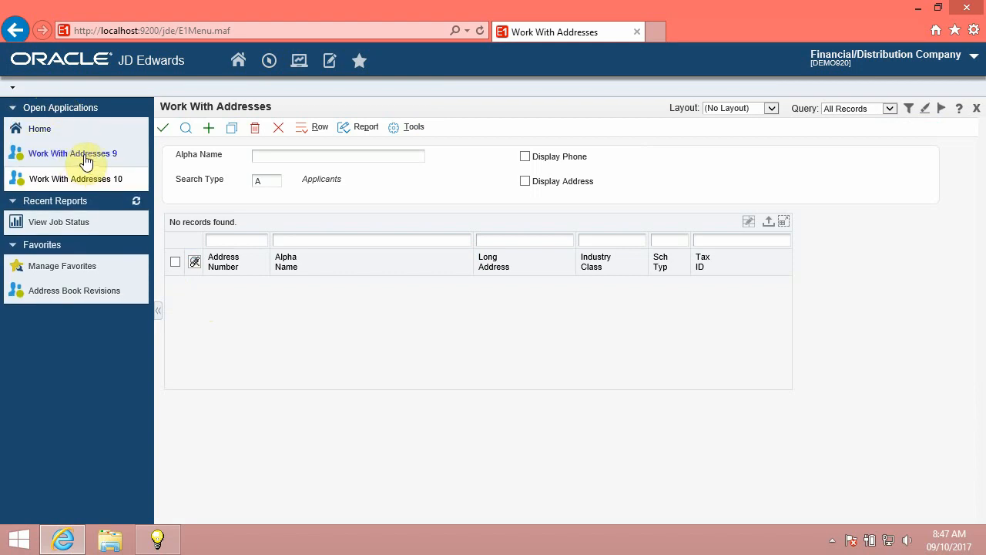
{"action": "mouse_move", "coordinate": [72, 154]}
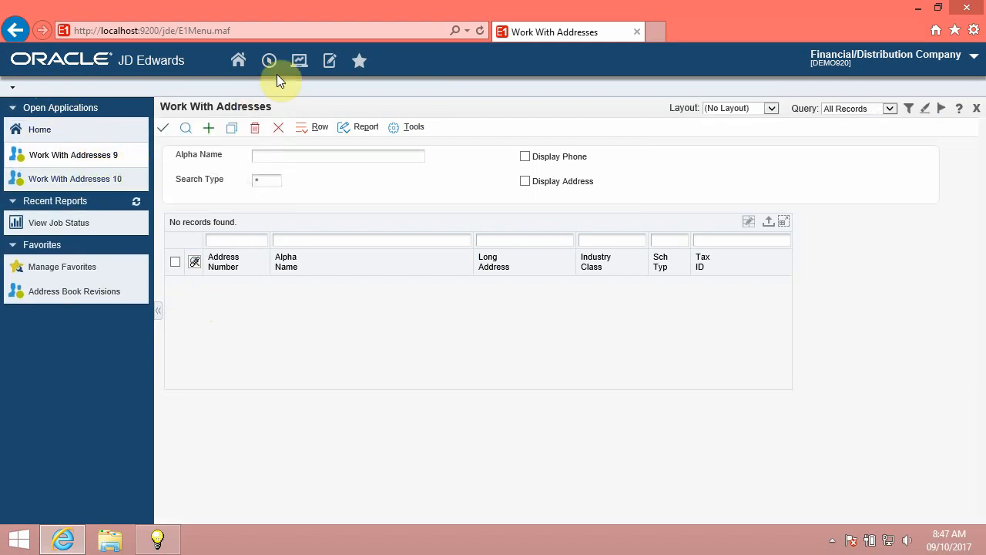
{"action": "left_click", "coordinate": [268, 60]}
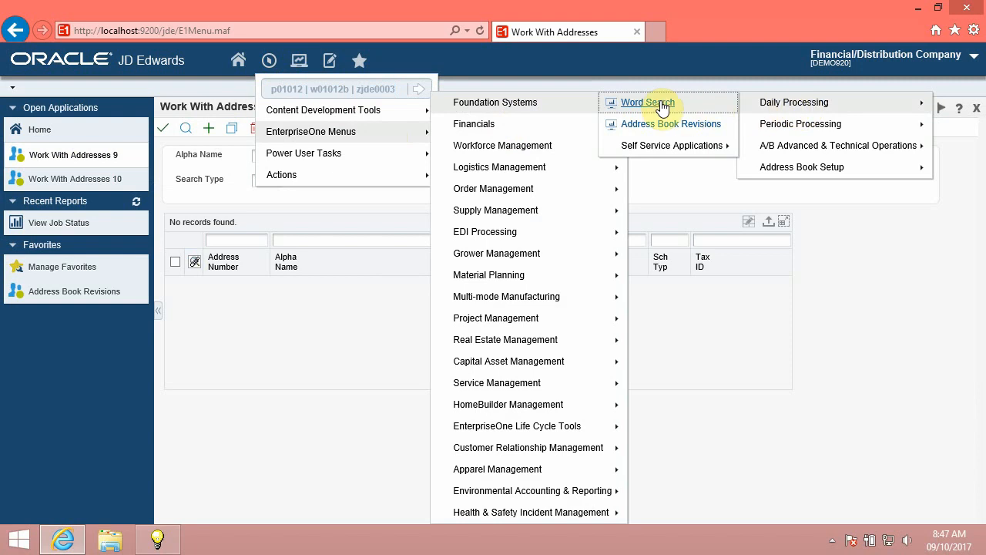
{"action": "left_click", "coordinate": [645, 101]}
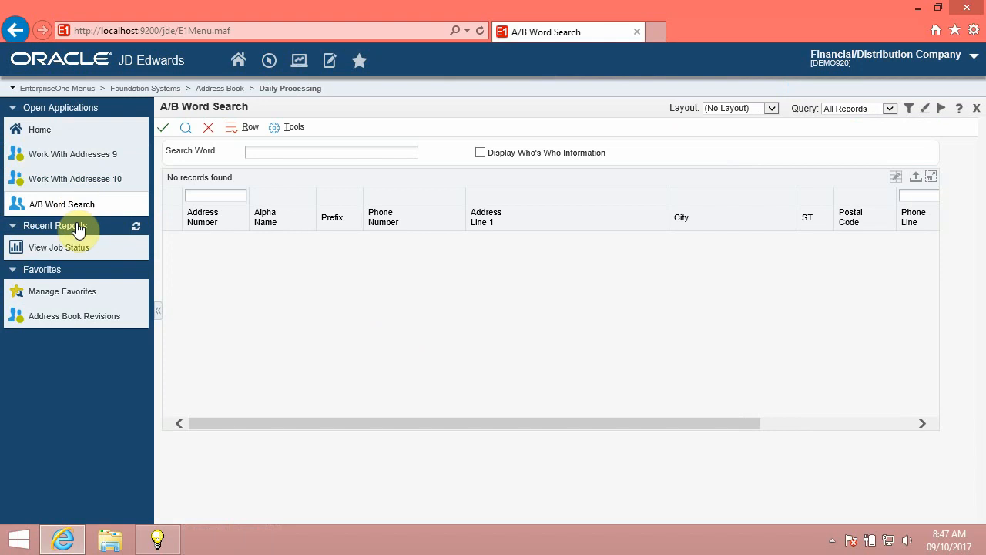
{"action": "mouse_move", "coordinate": [330, 60]}
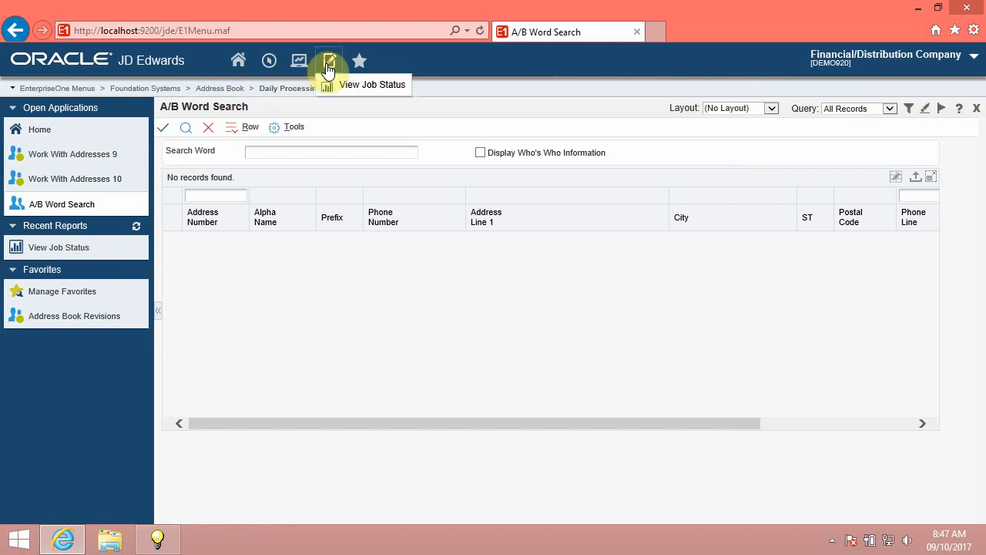
{"action": "left_click", "coordinate": [299, 61]}
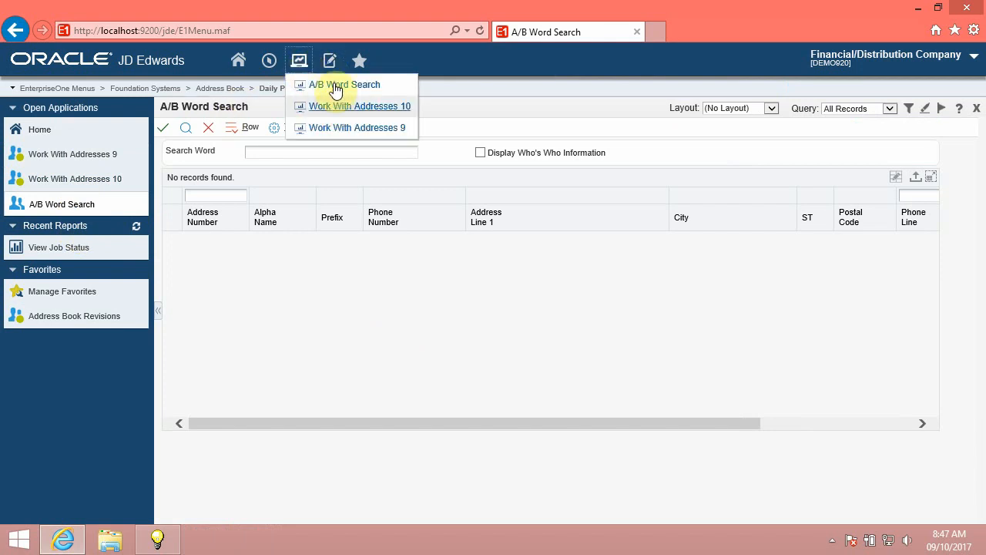
{"action": "mouse_move", "coordinate": [342, 120]}
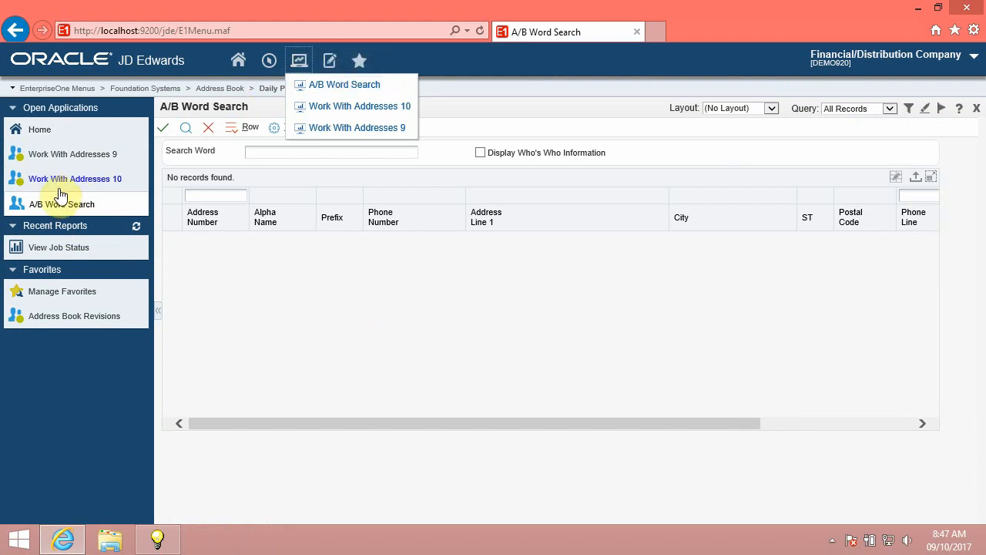
{"action": "mouse_move", "coordinate": [74, 179]}
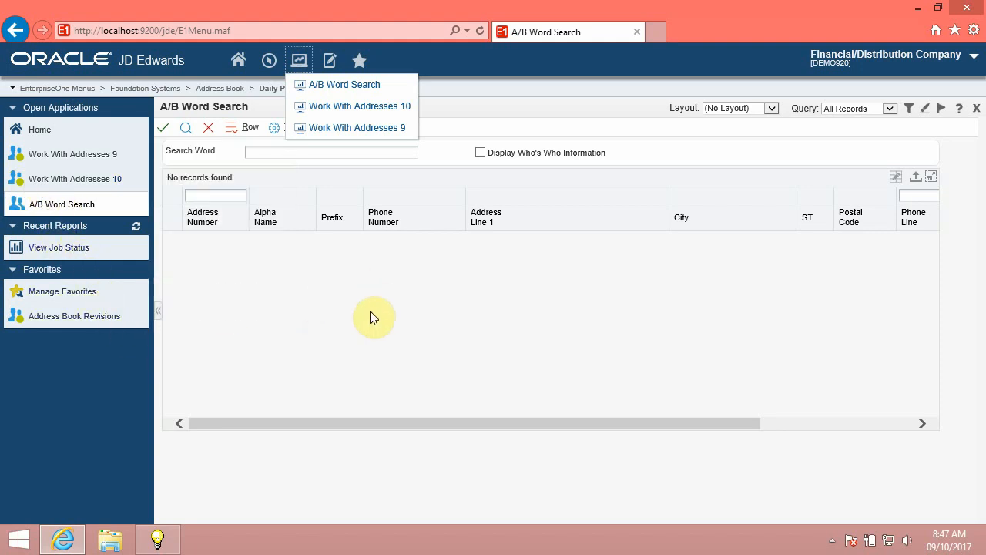
{"action": "mouse_move", "coordinate": [74, 179]}
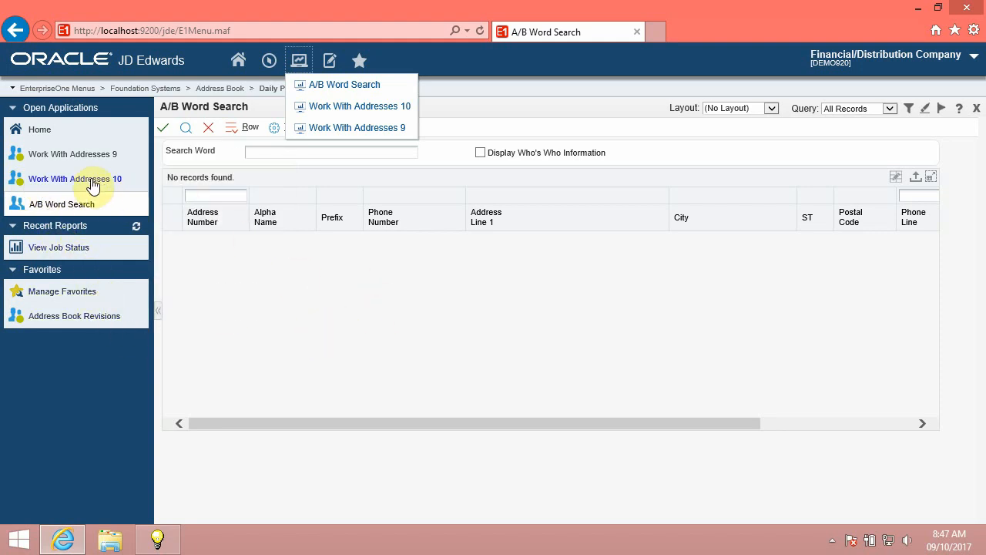
{"action": "mouse_move", "coordinate": [117, 178]}
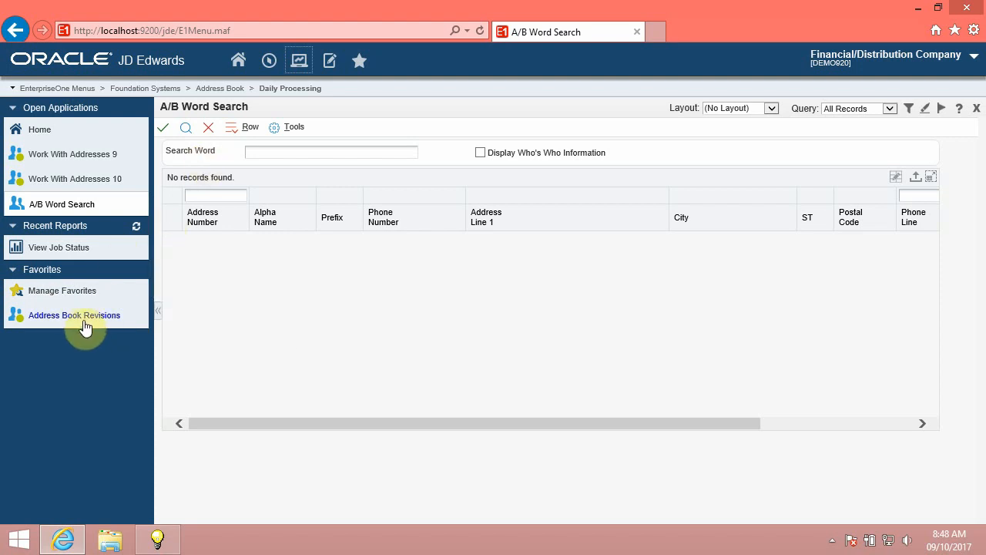
Launch Address Book Revisions from Favorites, then bring up the Manage Favorites dialog
{"action": "left_click", "coordinate": [74, 314]}
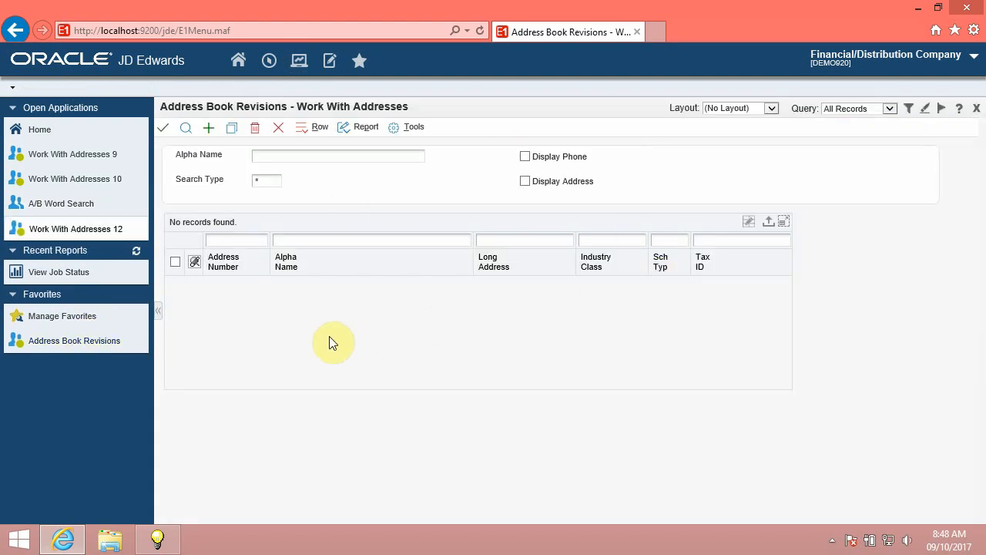
{"action": "mouse_move", "coordinate": [74, 341]}
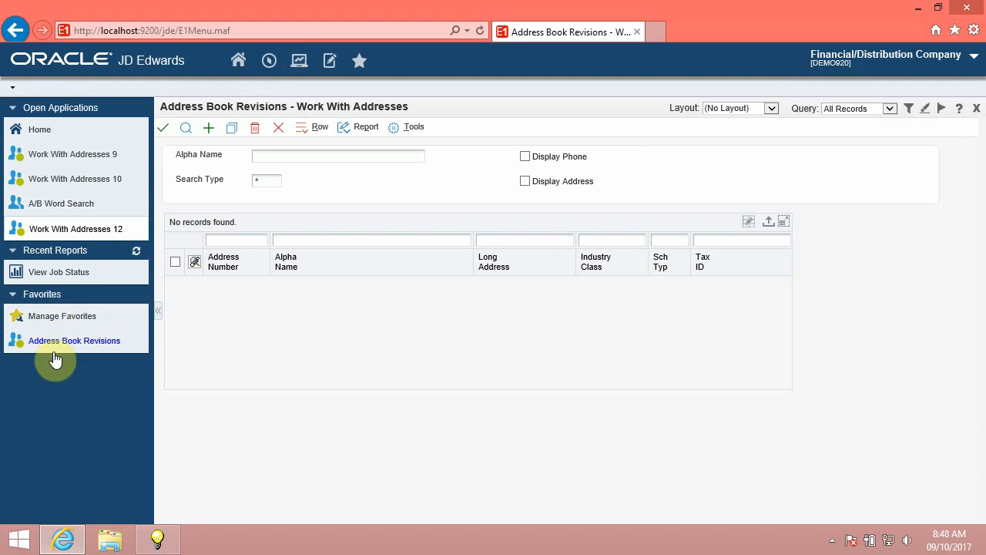
{"action": "mouse_move", "coordinate": [65, 347]}
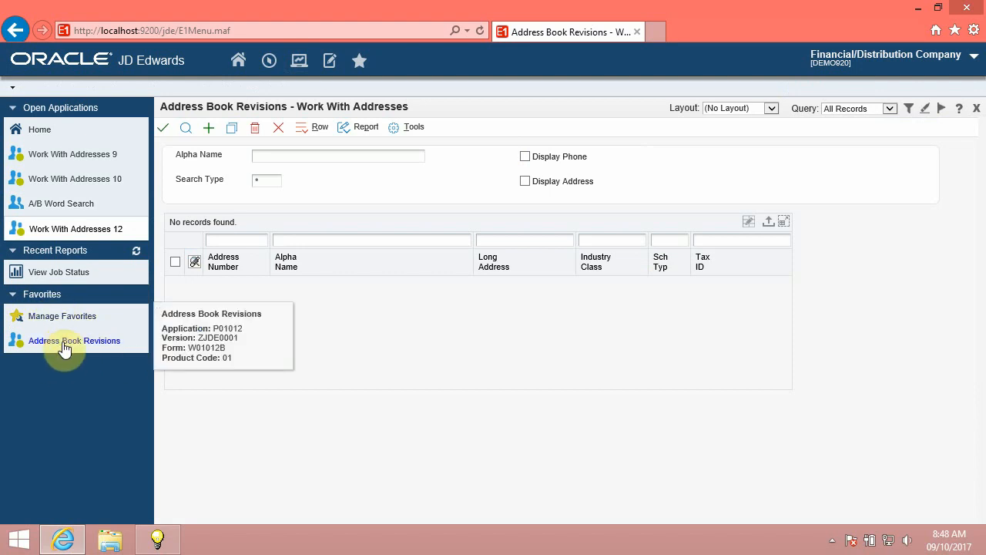
{"action": "left_click", "coordinate": [62, 316]}
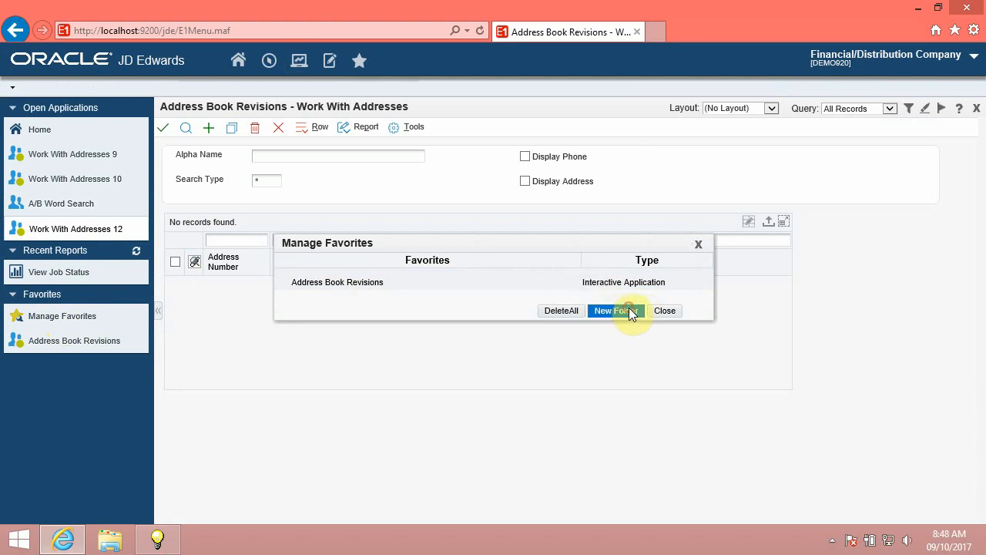
Create favorites folder New Folder 2 and close the Manage Favorites dialog
{"action": "left_click", "coordinate": [610, 311]}
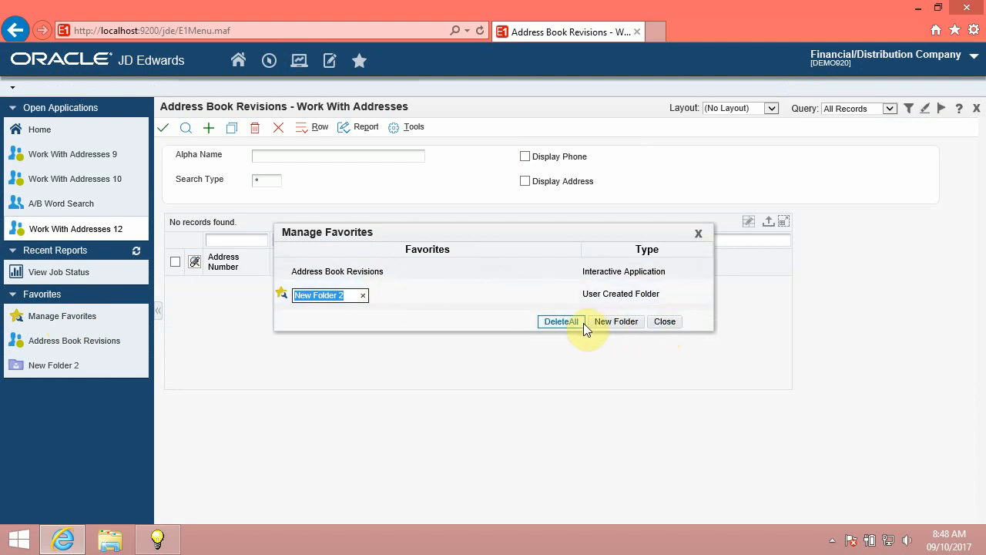
{"action": "left_click", "coordinate": [664, 322]}
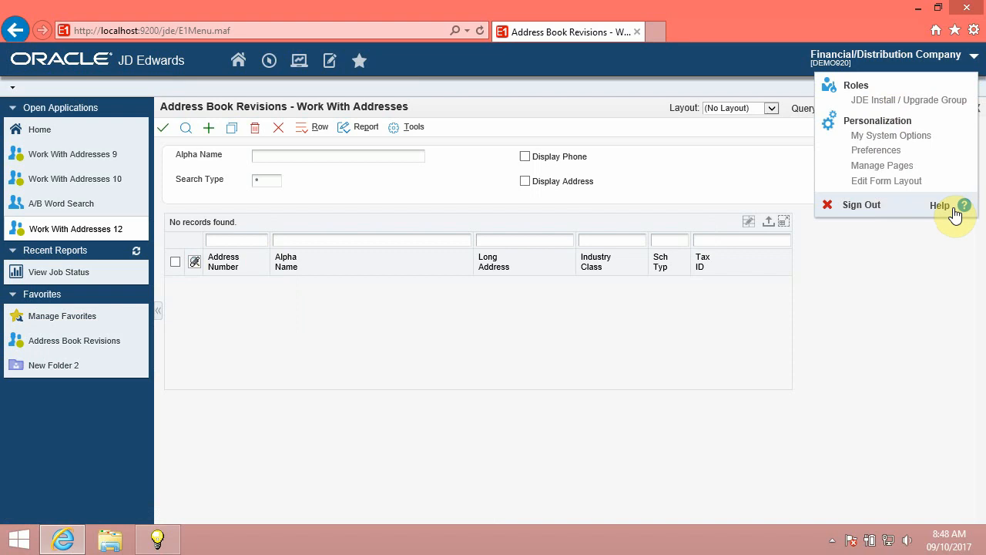
{"action": "mouse_move", "coordinate": [886, 182]}
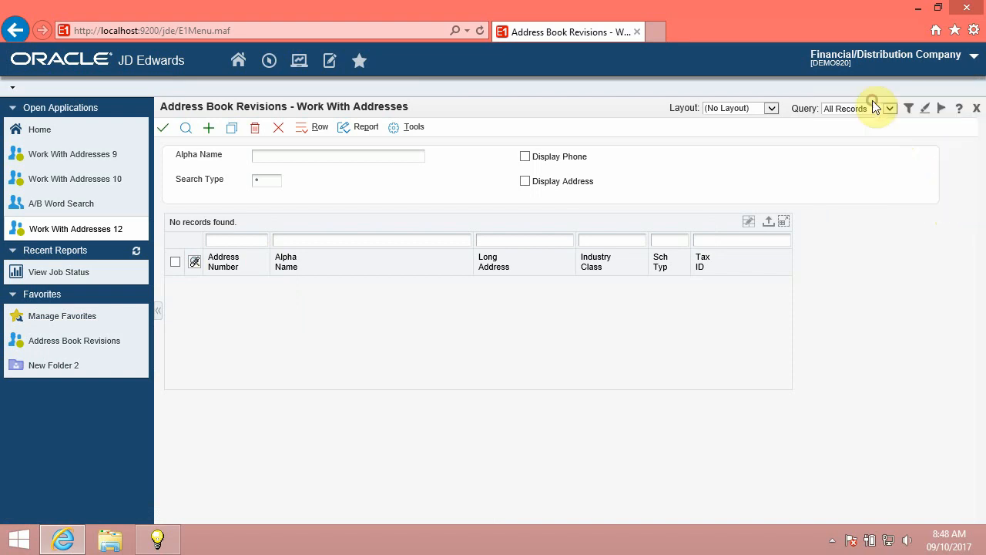
{"action": "mouse_move", "coordinate": [947, 77]}
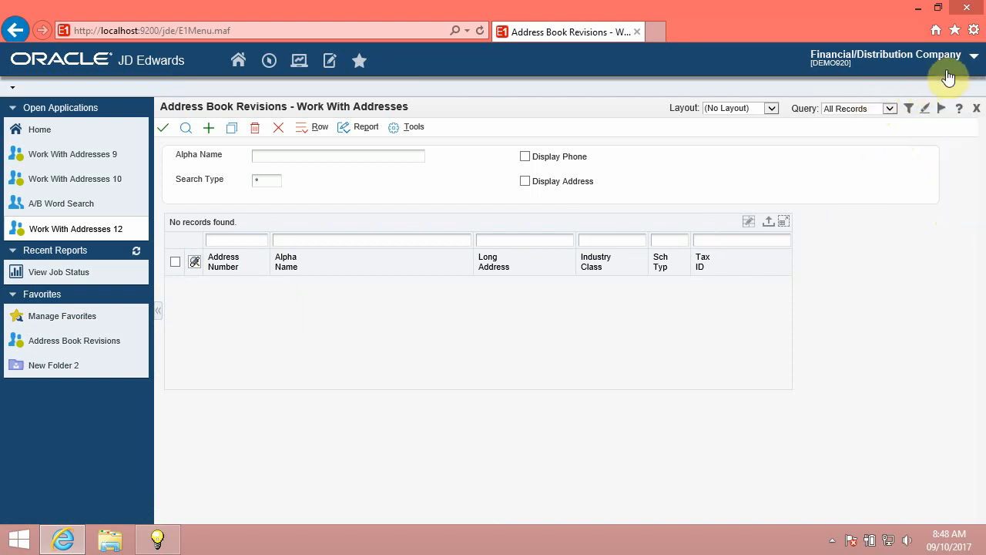
From the user menu's Personalization entry, reach My System Options - User Default Revisions
{"action": "left_click", "coordinate": [972, 56]}
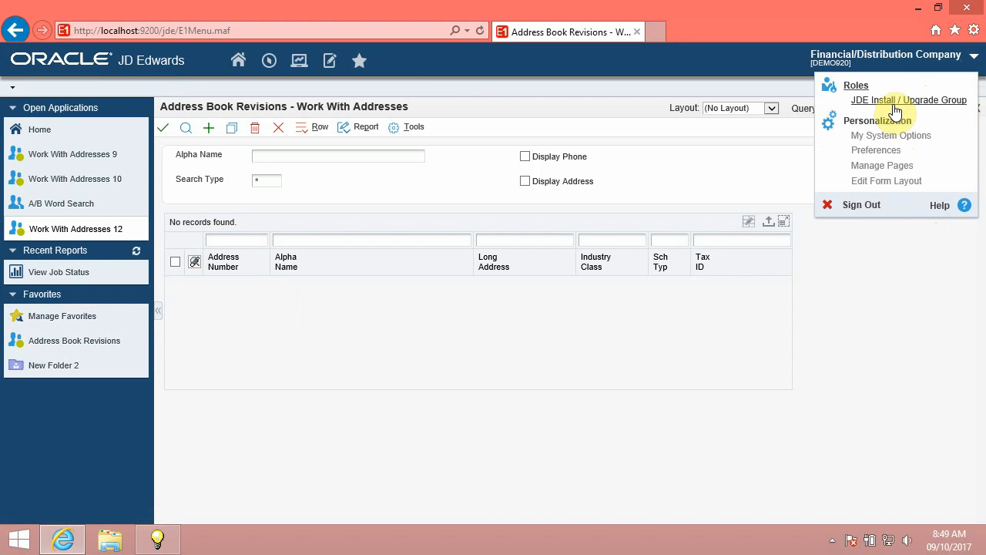
{"action": "mouse_move", "coordinate": [884, 136]}
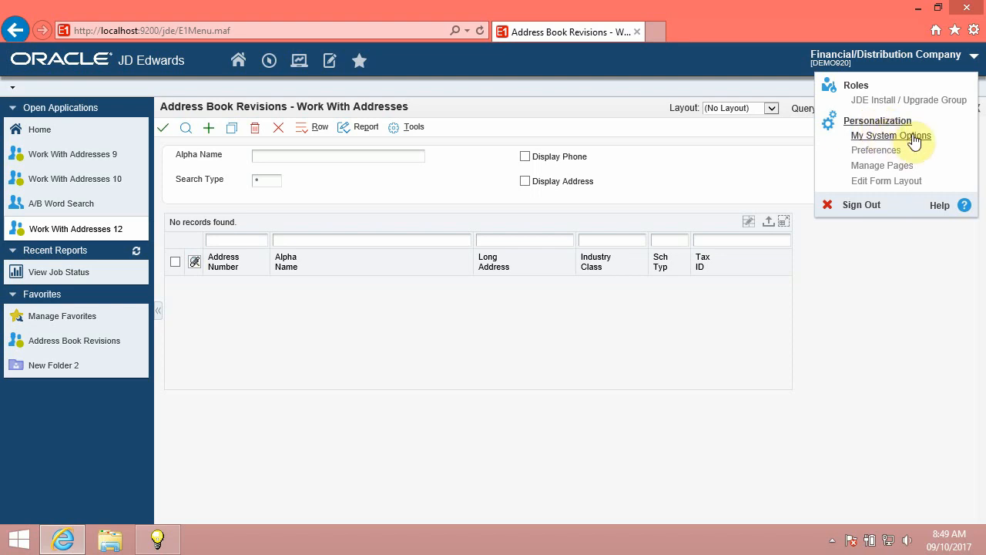
{"action": "left_click", "coordinate": [891, 136]}
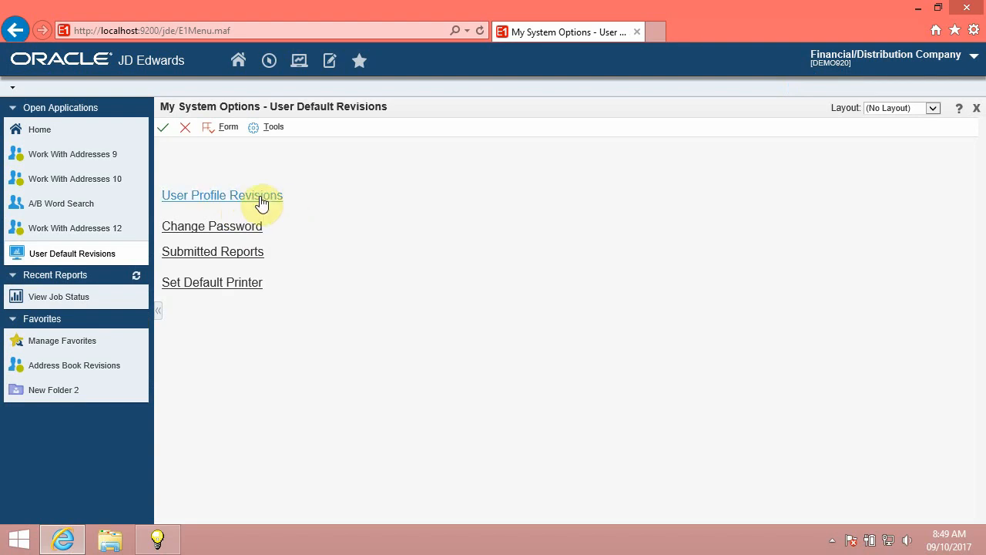
{"action": "left_click", "coordinate": [221, 194]}
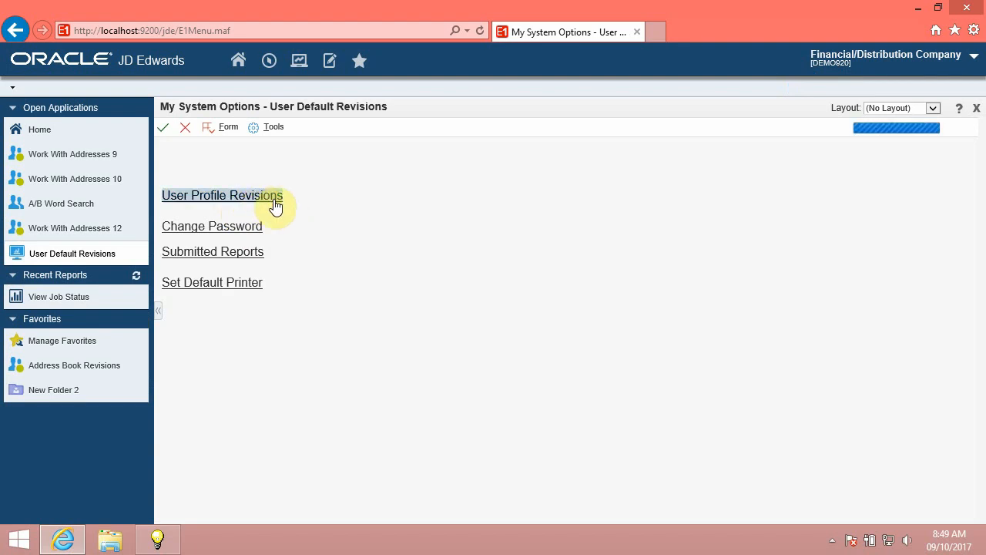
{"action": "left_click", "coordinate": [222, 194]}
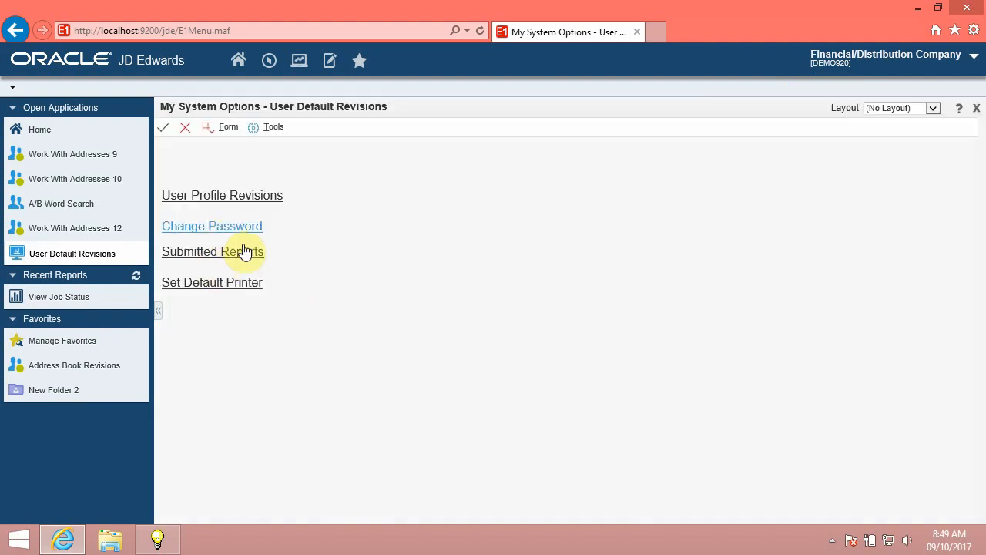
{"action": "mouse_move", "coordinate": [965, 58]}
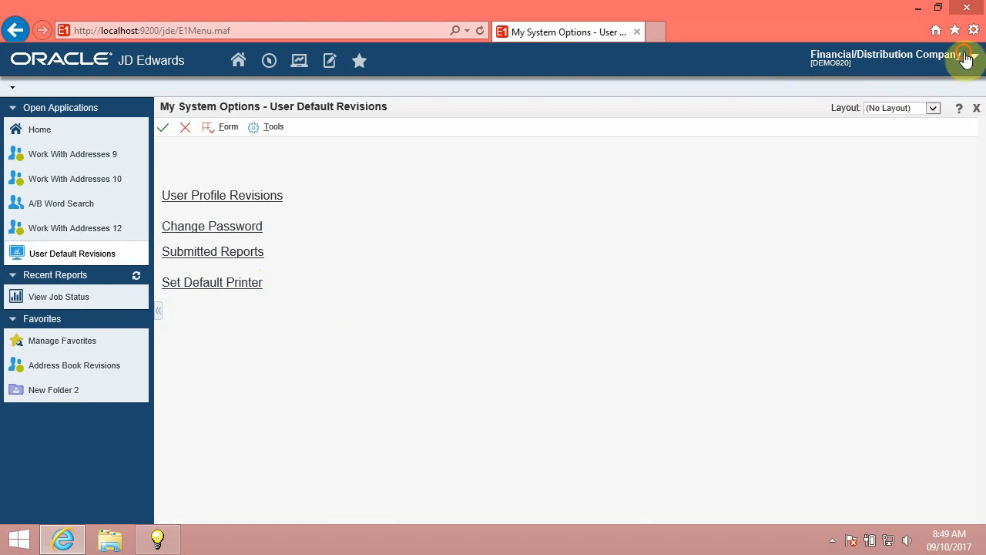
{"action": "left_click", "coordinate": [972, 58]}
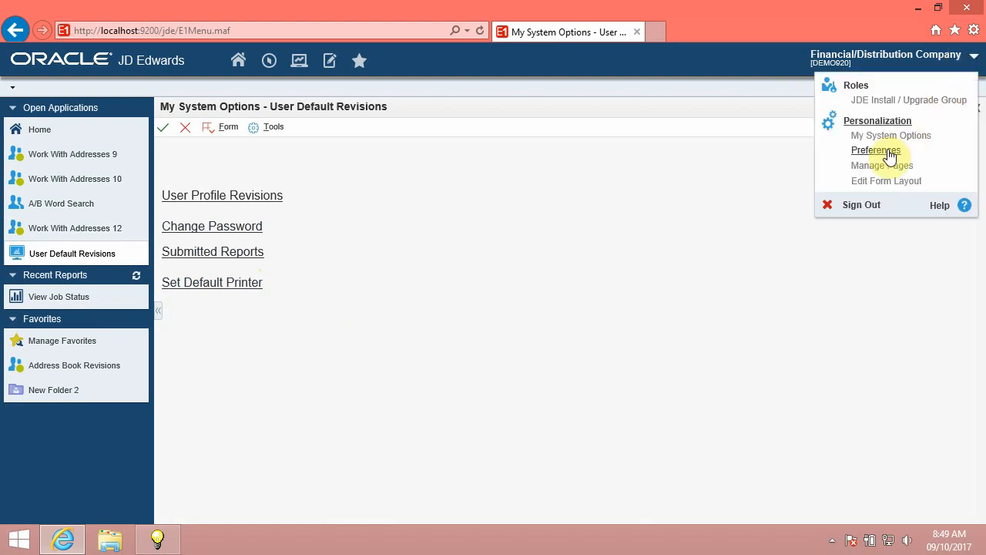
{"action": "mouse_move", "coordinate": [881, 164]}
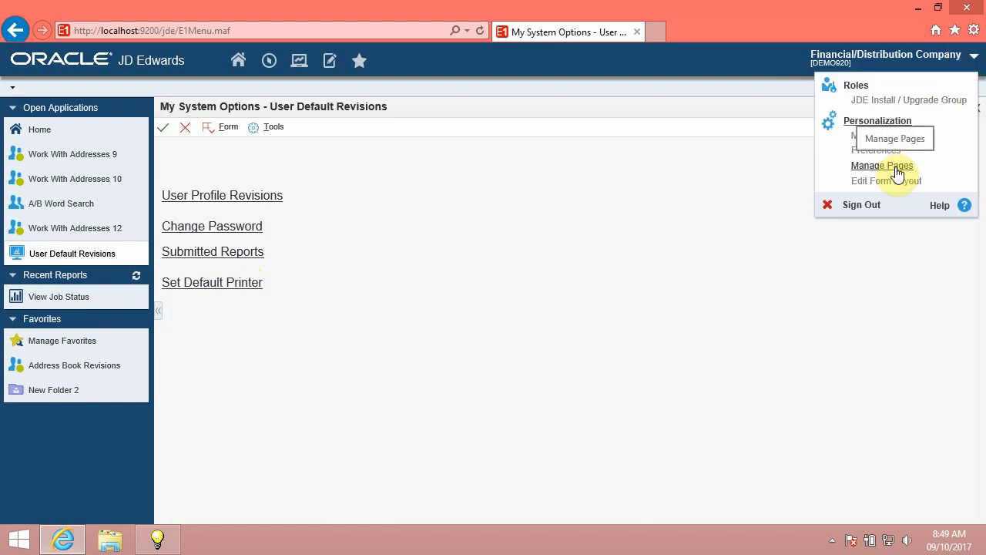
{"action": "mouse_move", "coordinate": [933, 158]}
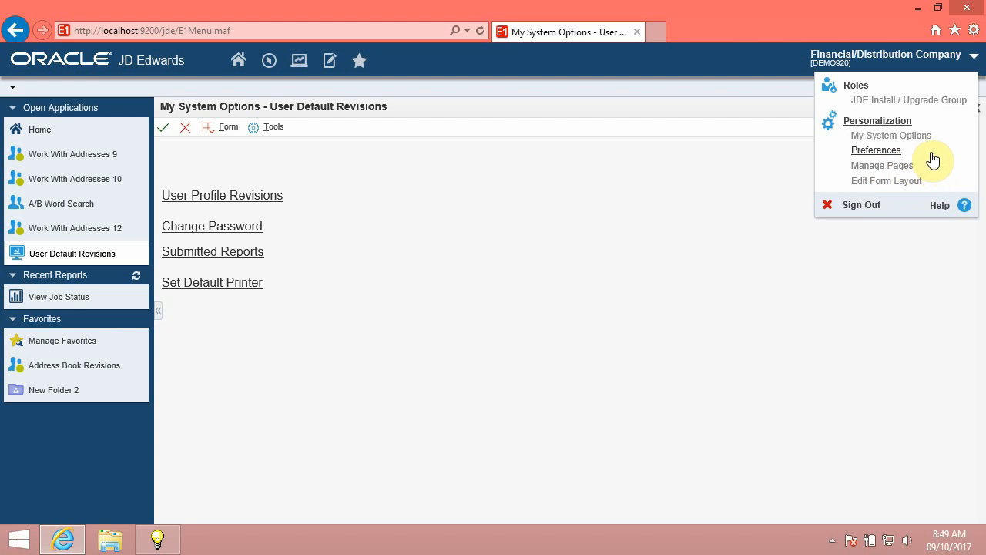
{"action": "mouse_move", "coordinate": [875, 151]}
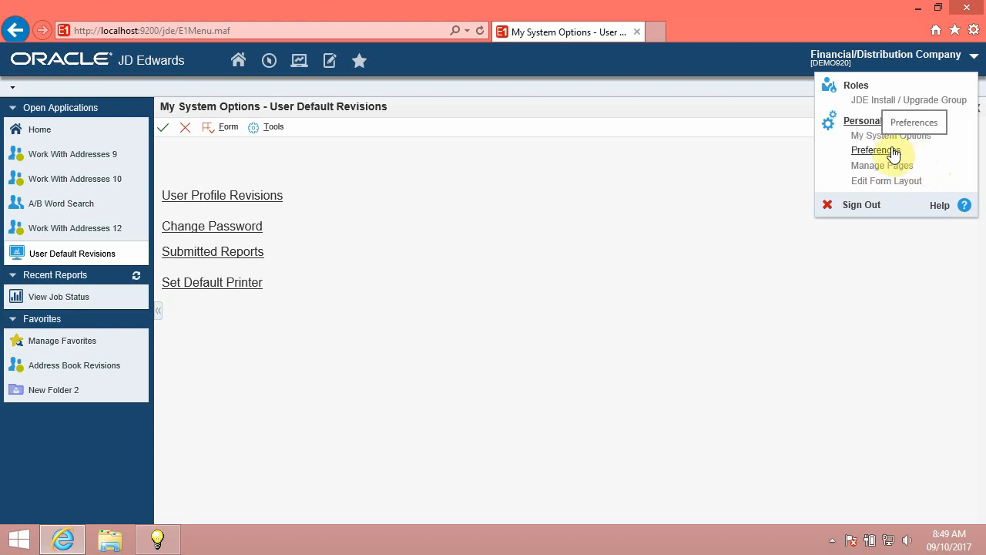
{"action": "left_click", "coordinate": [875, 150]}
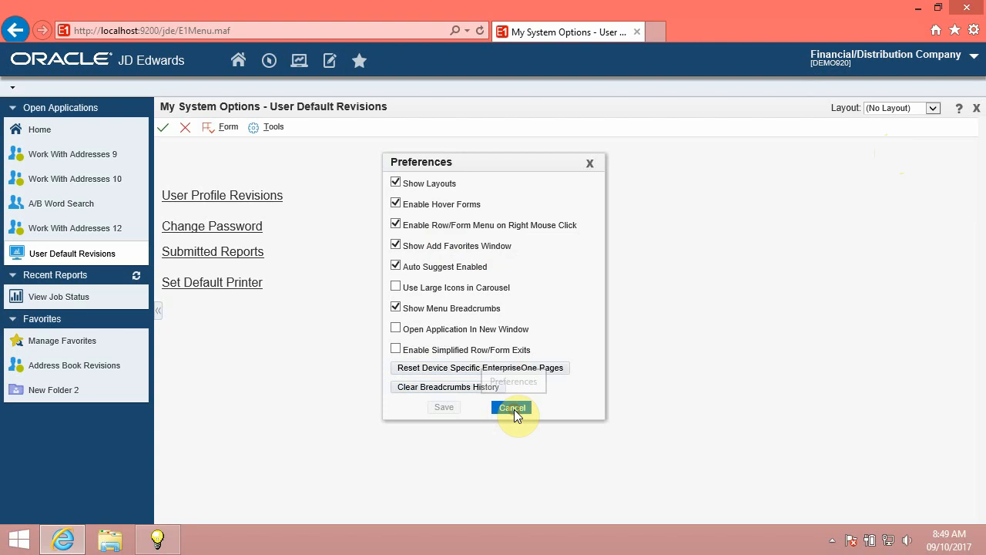
{"action": "left_click", "coordinate": [511, 407]}
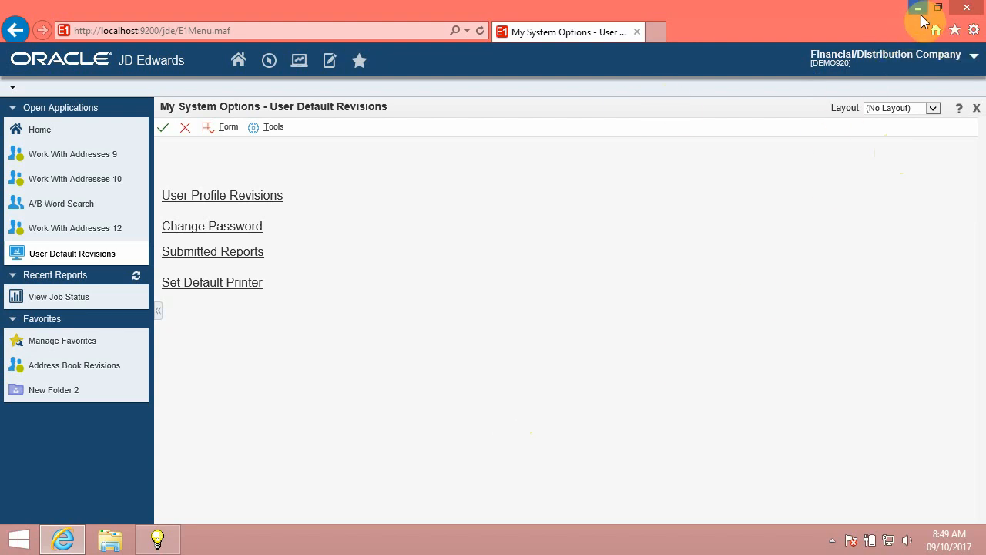